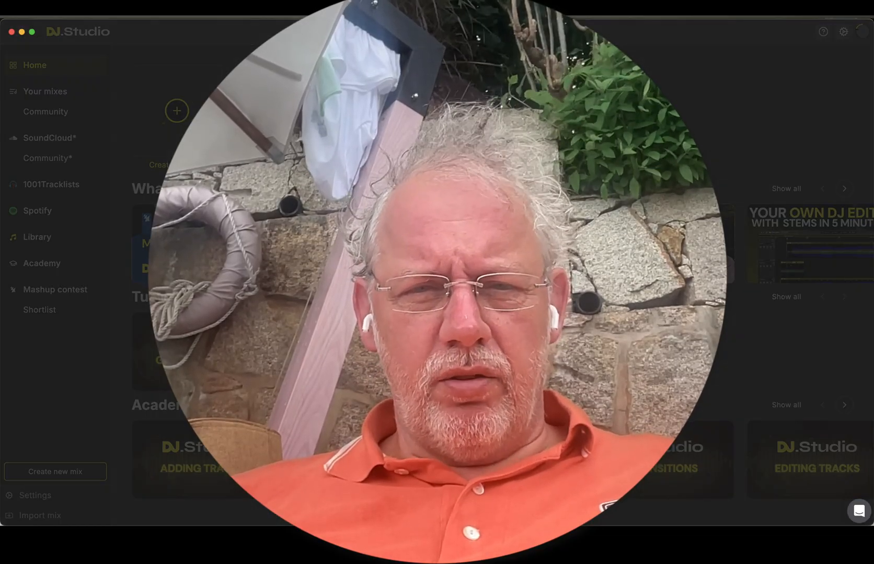
Import the 'Daily Radio 3 (1).djs' backup from Downloads to restore the mix
{"action": "left_click", "coordinate": [177, 111]}
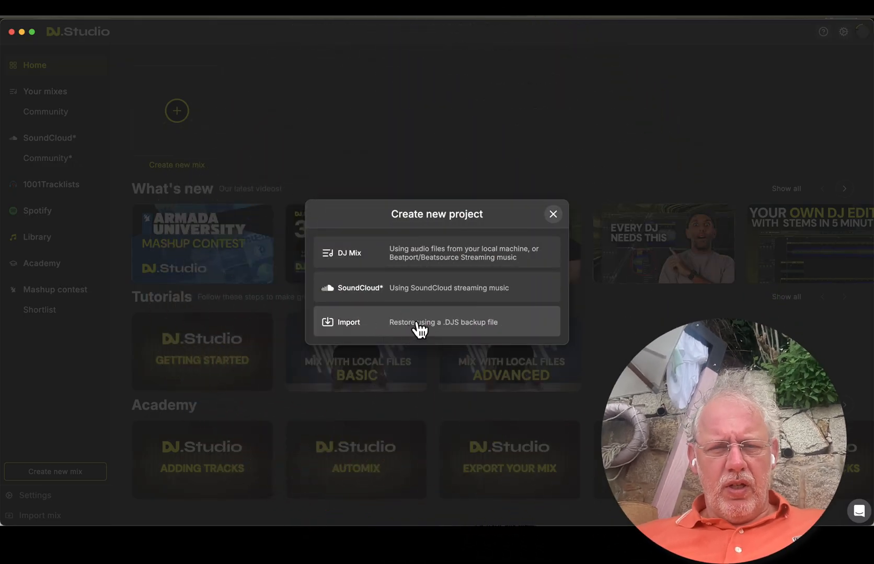
{"action": "left_click", "coordinate": [348, 321]}
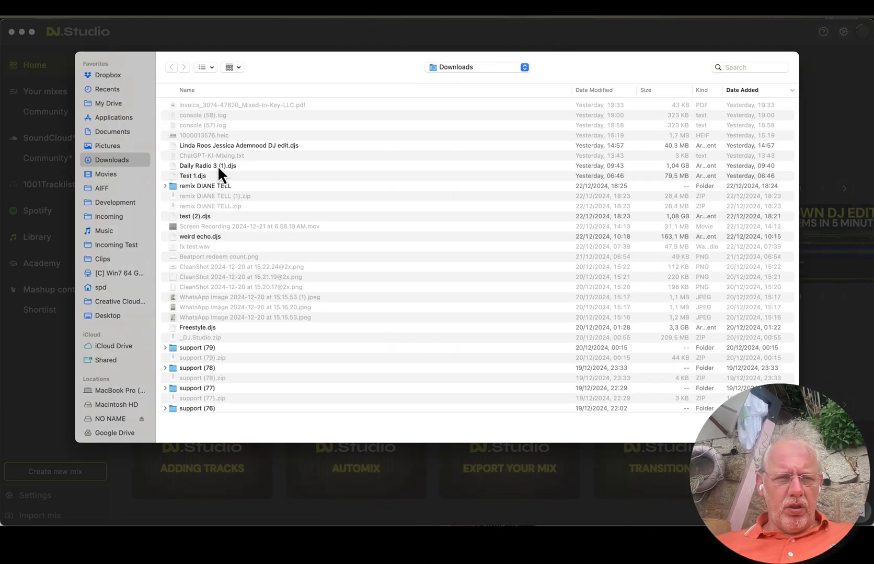
{"action": "left_click", "coordinate": [207, 166]}
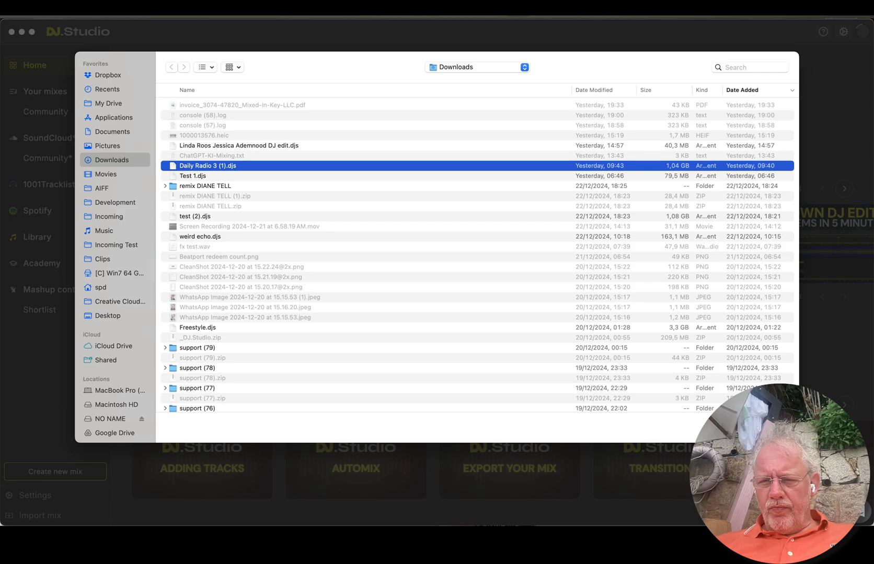
{"action": "double_click", "coordinate": [208, 165]}
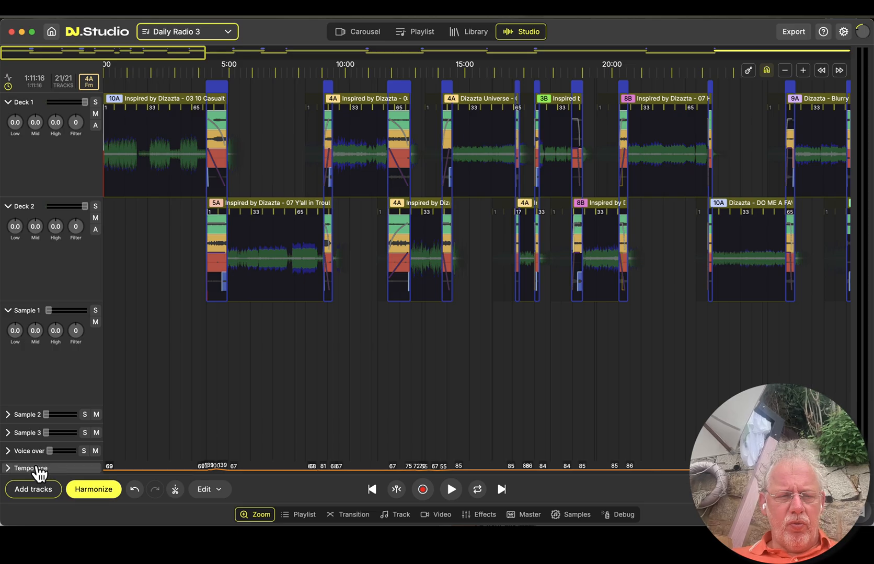
Reveal the Tempo lane and select a late track to view its key, BPM and grid details
{"action": "left_click", "coordinate": [28, 469]}
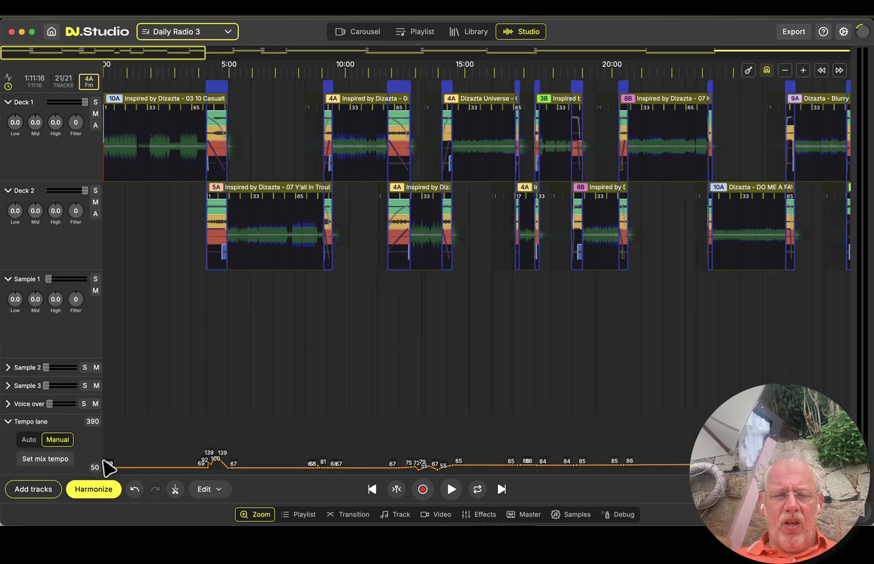
{"action": "mouse_move", "coordinate": [218, 462]}
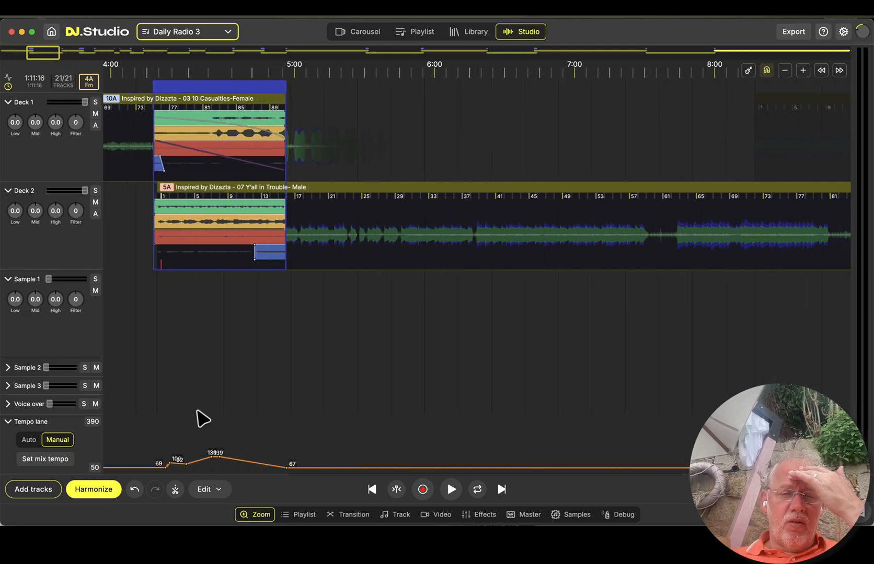
{"action": "scroll", "scroll_direction": "down", "scroll_amount": 3}
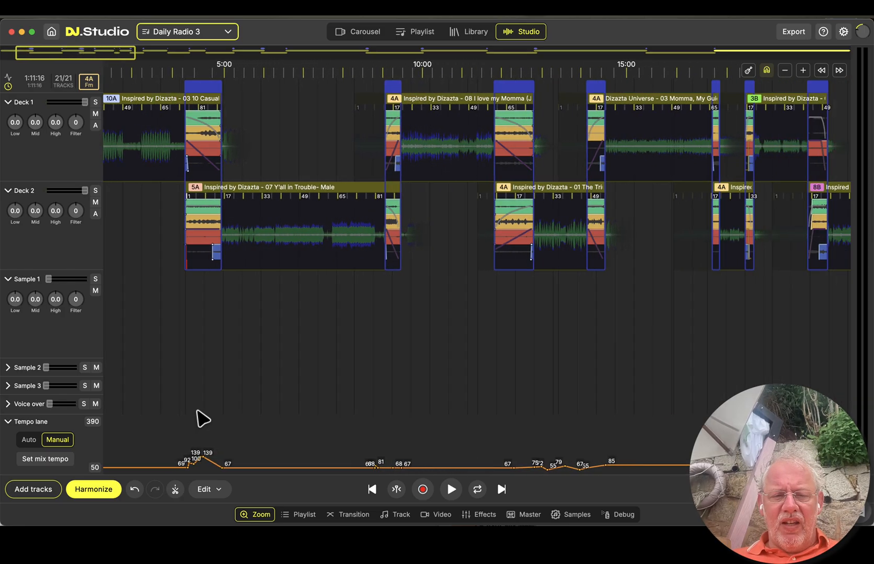
{"action": "left_click", "coordinate": [394, 515]}
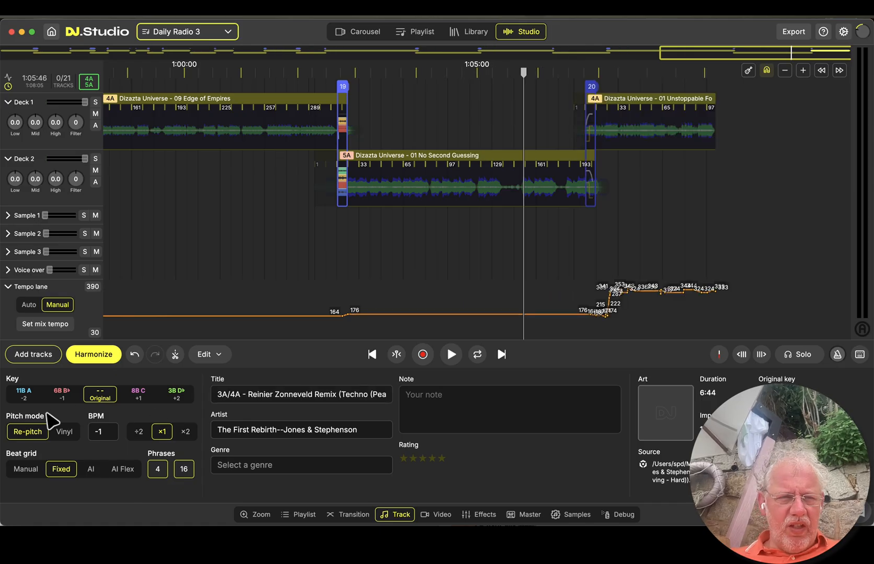
Set the Tempo lane to Auto and confirm discarding the custom tempo changes
{"action": "left_click", "coordinate": [28, 306]}
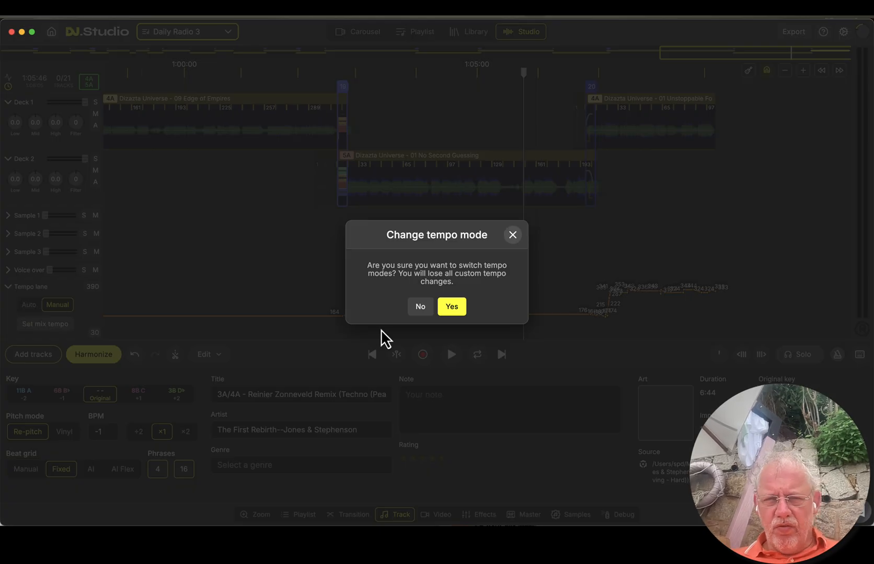
{"action": "left_click", "coordinate": [451, 306]}
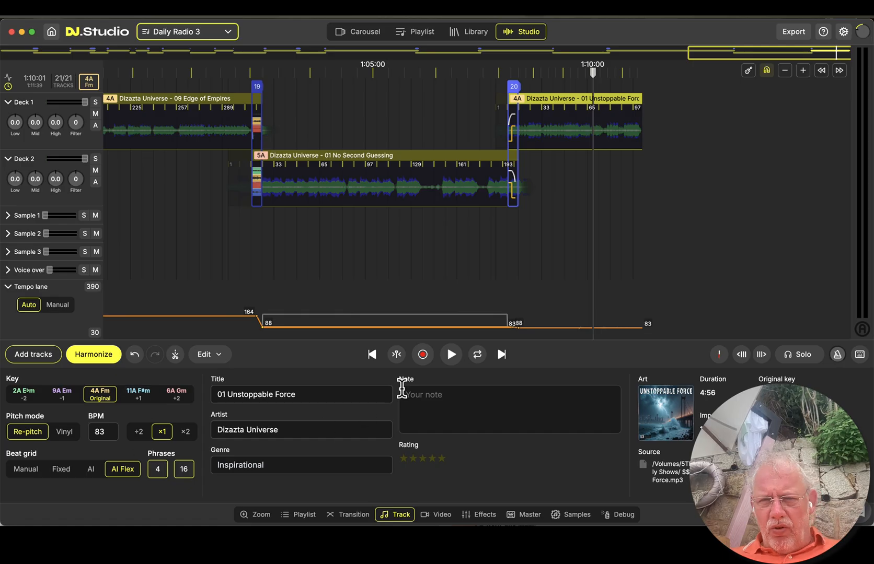
{"action": "mouse_move", "coordinate": [61, 470]}
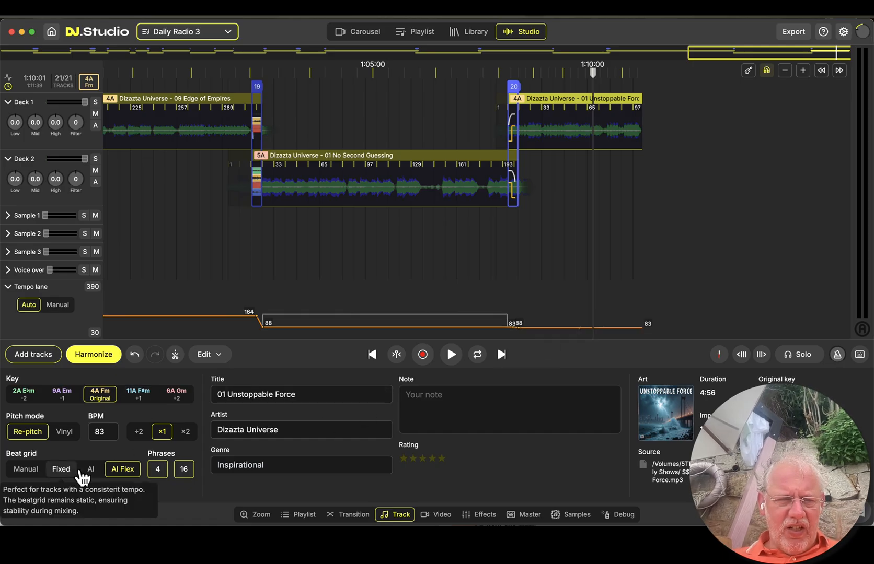
{"action": "left_click", "coordinate": [61, 468]}
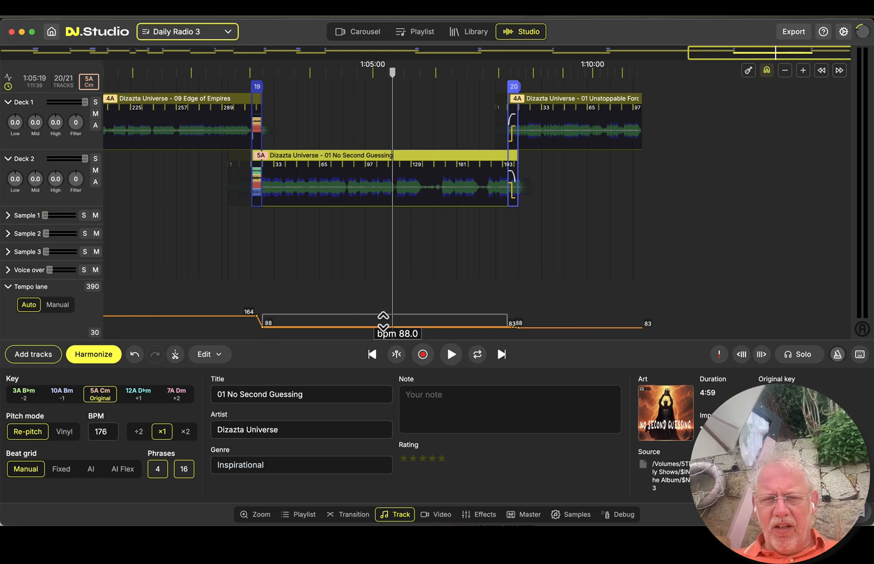
{"action": "mouse_move", "coordinate": [62, 469]}
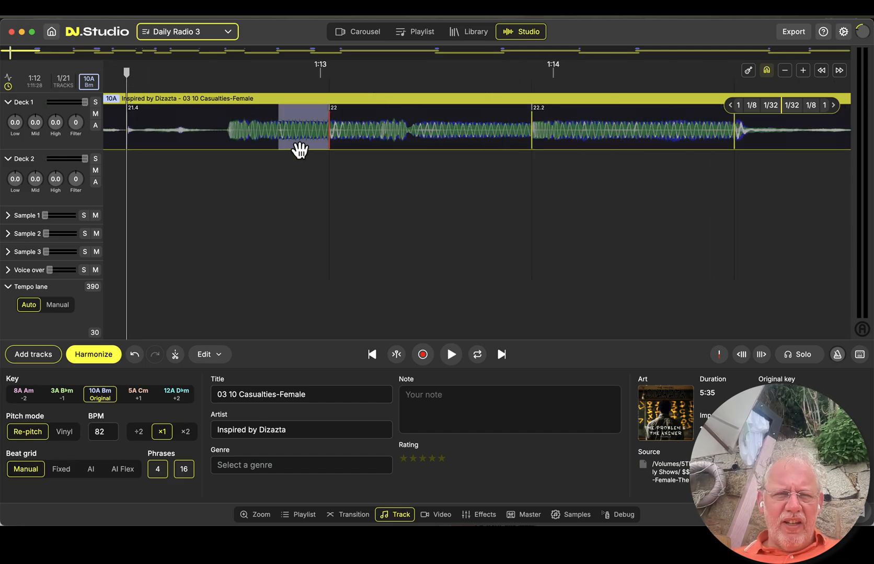
Set Casualties-Female's beat grid to Fixed at 138 BPM after checking alignment
{"action": "left_click", "coordinate": [450, 354]}
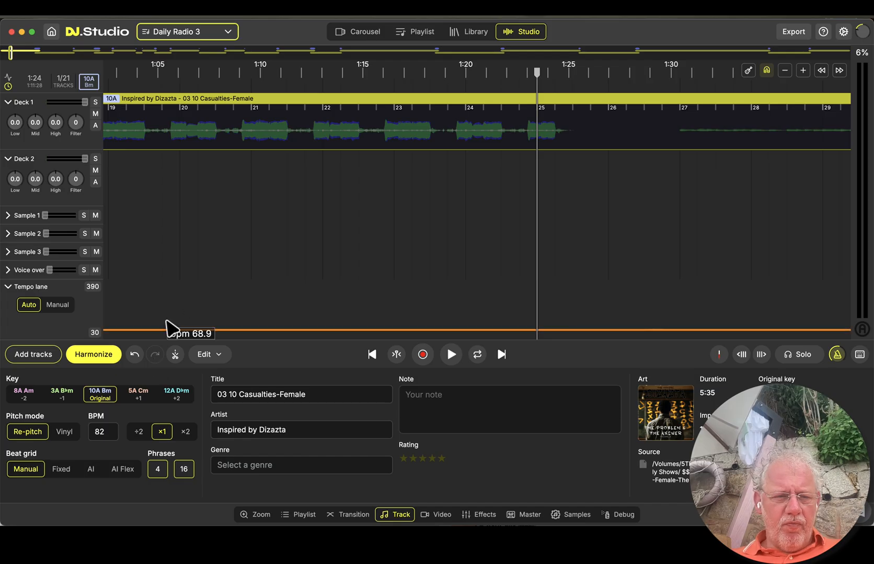
{"action": "left_click", "coordinate": [26, 470]}
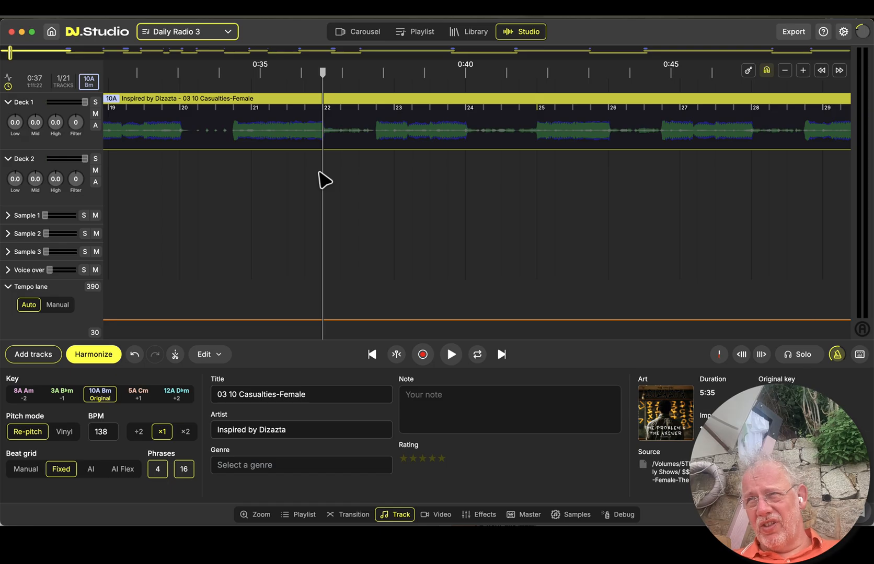
{"action": "left_click", "coordinate": [451, 354]}
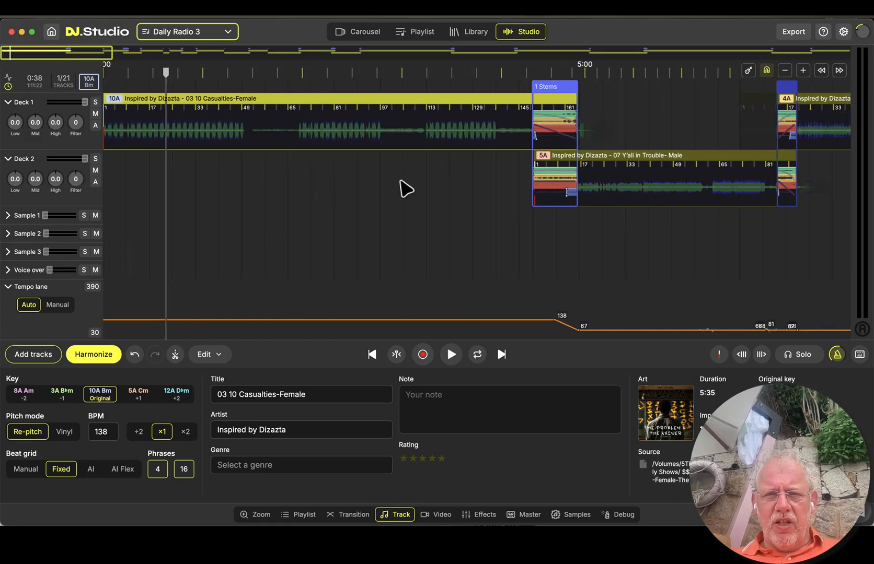
Audition the grid, then use ÷2 to halve Casualties-Female from 138 to 69 BPM
{"action": "left_click", "coordinate": [449, 354]}
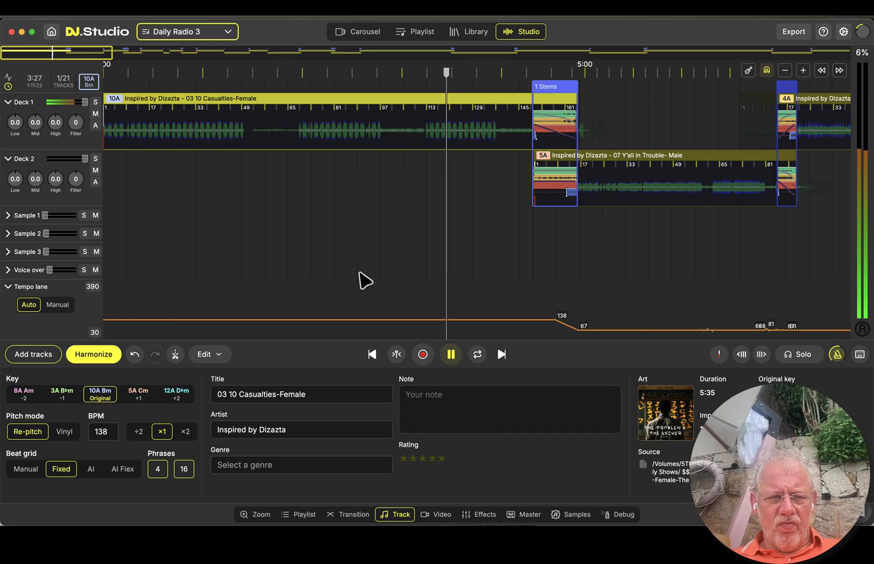
{"action": "left_click", "coordinate": [450, 354]}
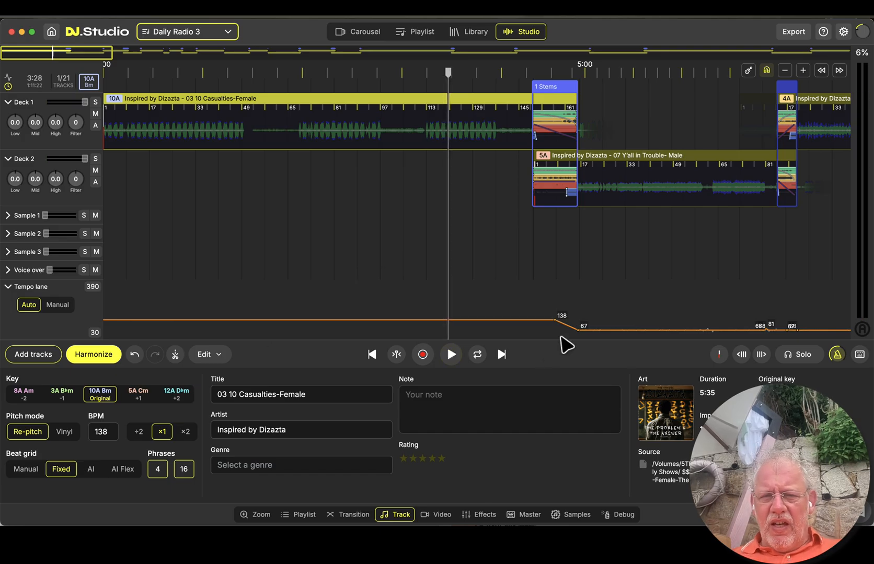
{"action": "mouse_move", "coordinate": [571, 330]}
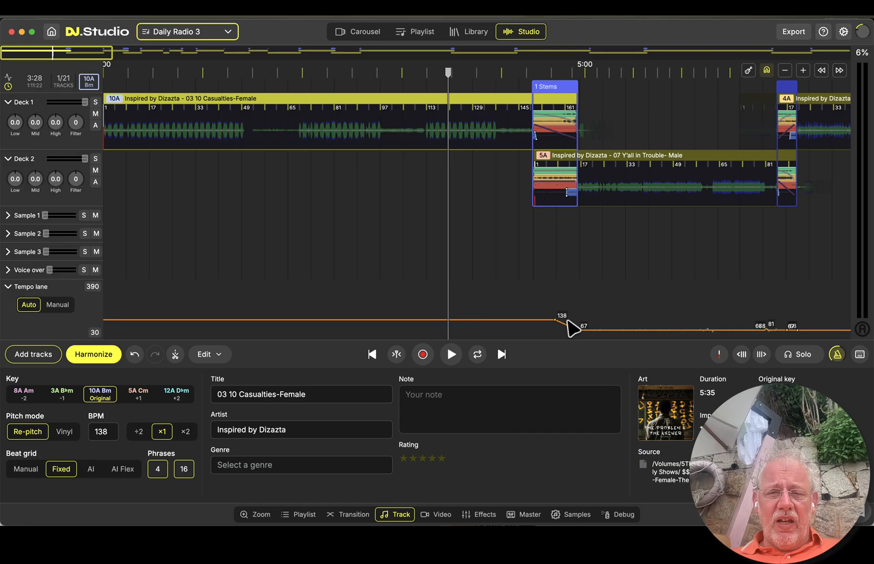
{"action": "mouse_move", "coordinate": [577, 327]}
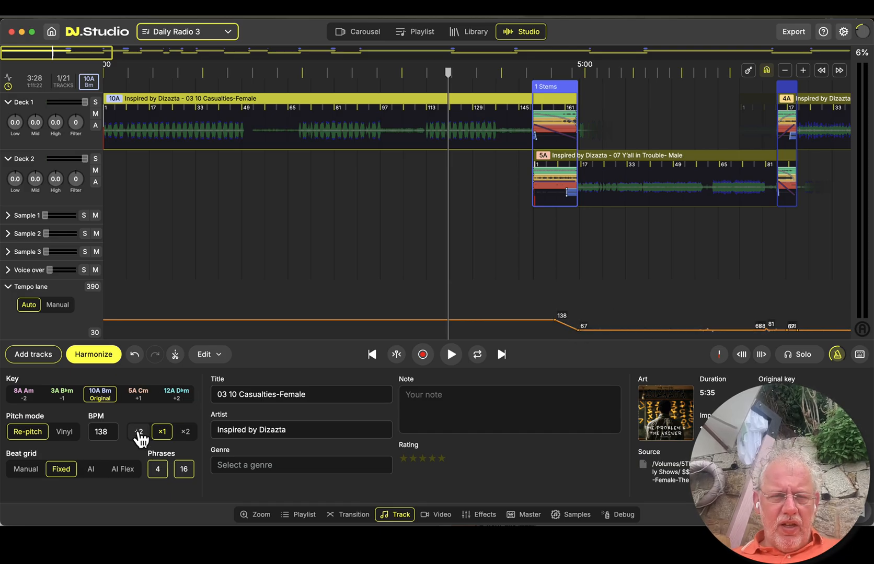
{"action": "left_click", "coordinate": [138, 432]}
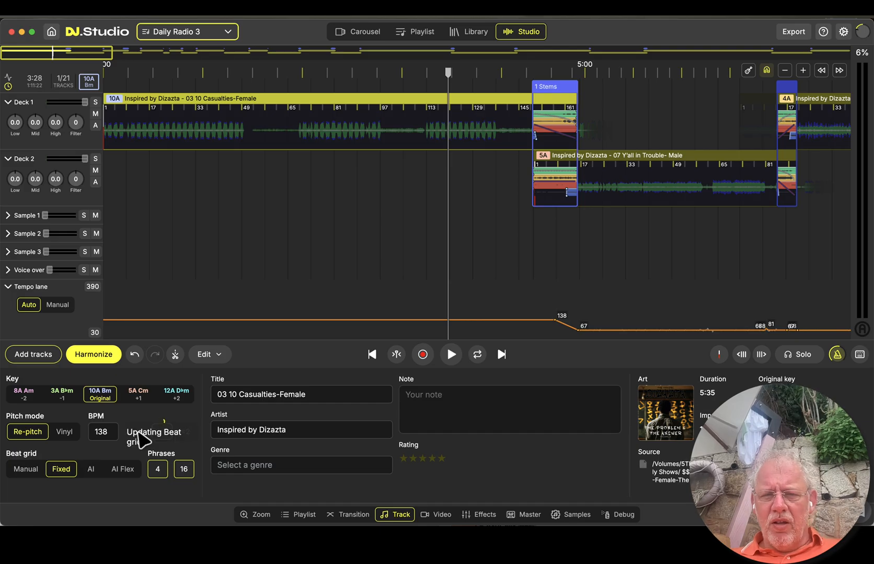
{"action": "left_click", "coordinate": [138, 432]}
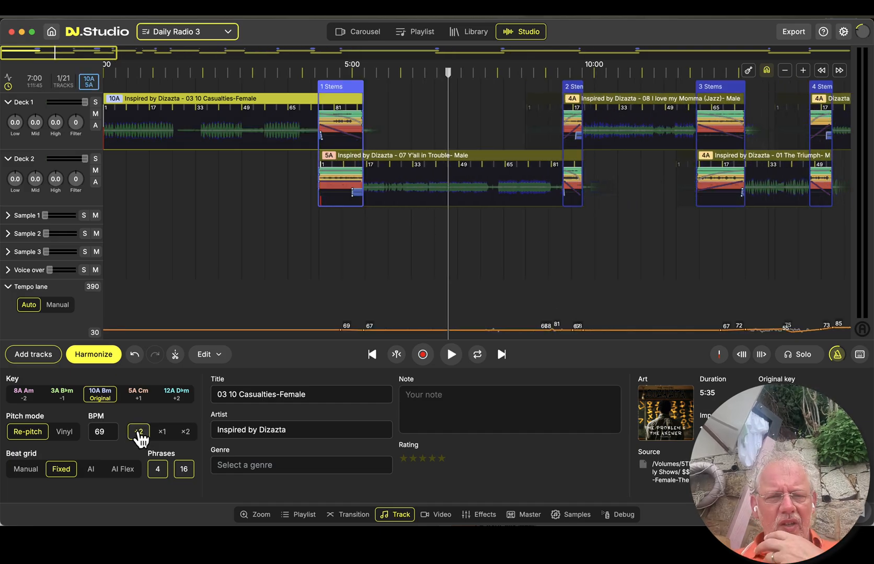
{"action": "left_click", "coordinate": [138, 432]}
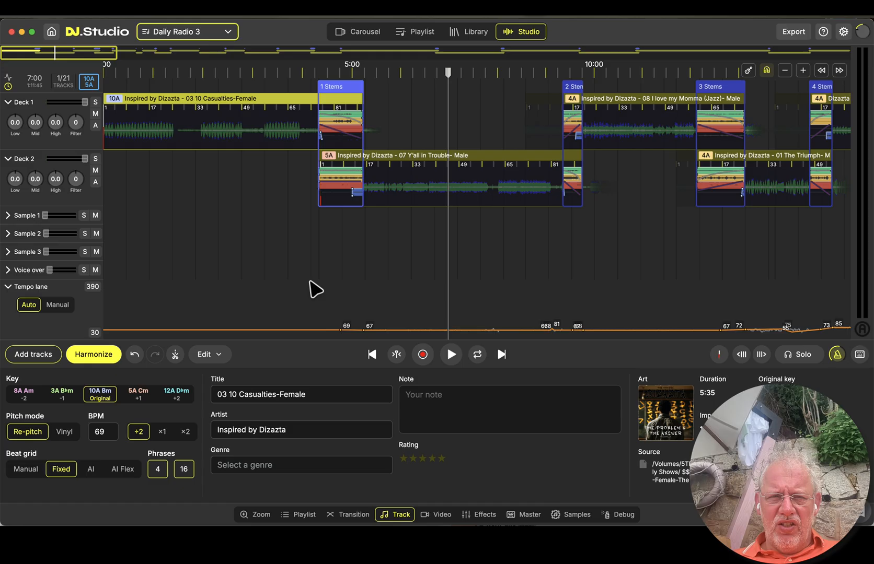
{"action": "left_click", "coordinate": [449, 354]}
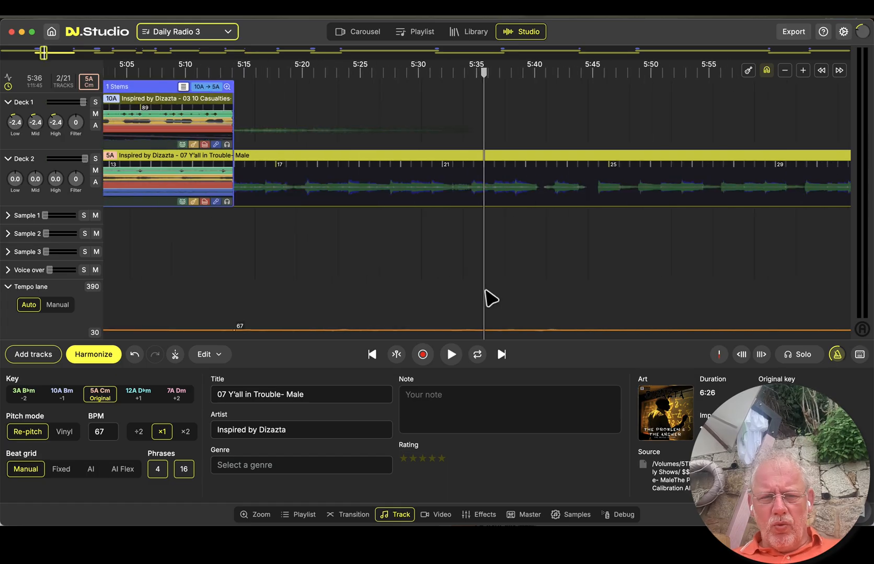
Select Y'all in Trouble-Male and set the correct beat as its downbeat
{"action": "left_click", "coordinate": [449, 354]}
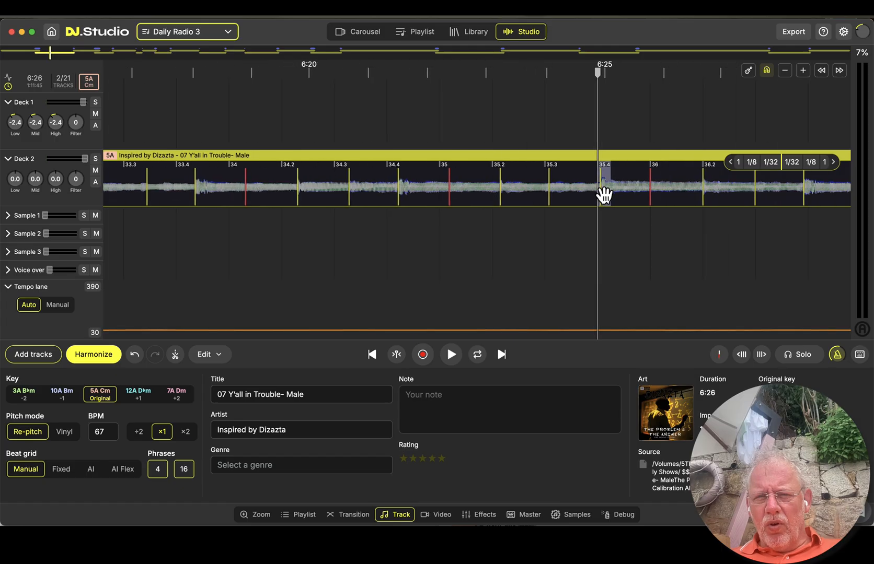
{"action": "right_click", "coordinate": [604, 196]}
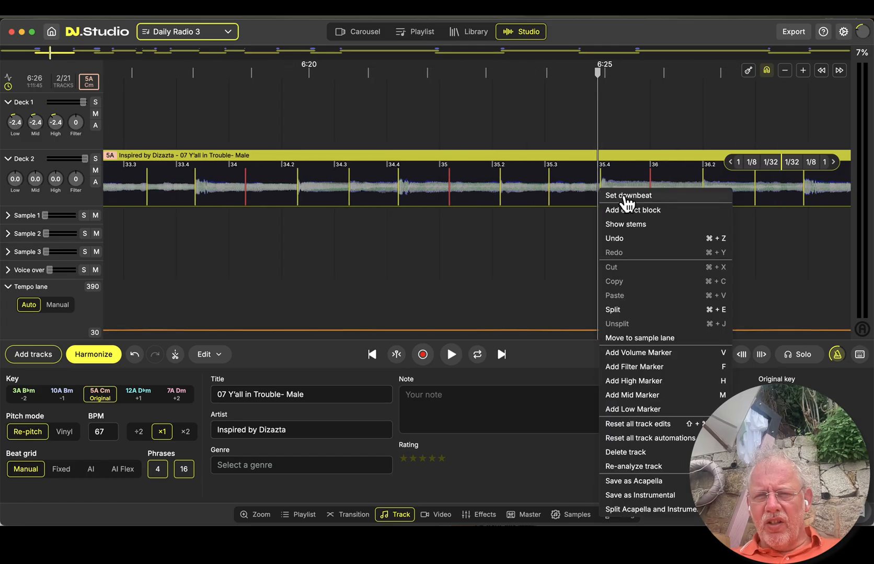
{"action": "left_click", "coordinate": [628, 196]}
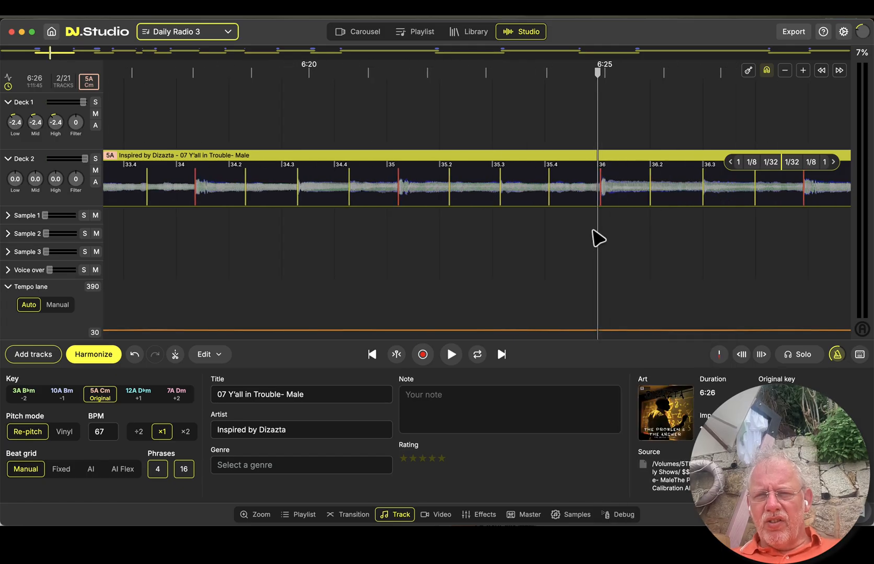
{"action": "left_click", "coordinate": [450, 355]}
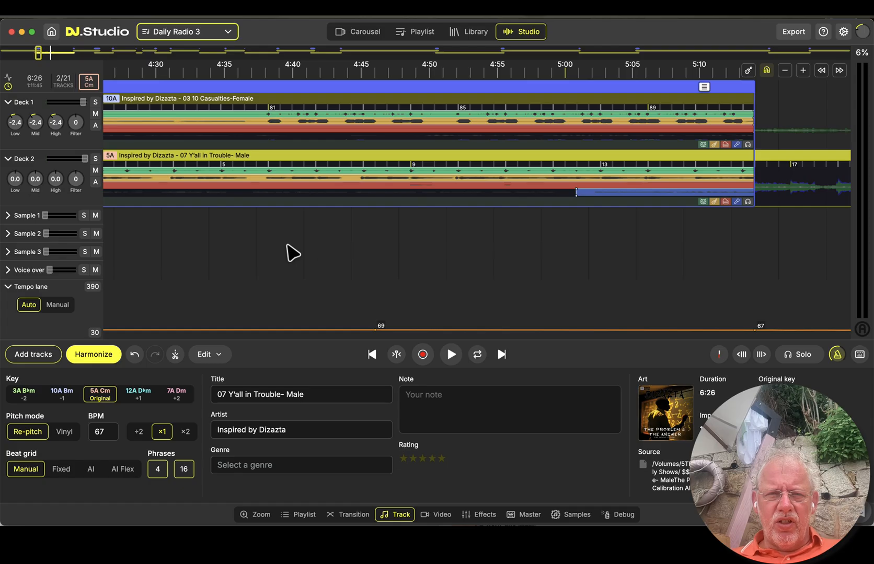
Audition the Casualties-to-Y'all in Trouble transition and set its Equalizer Volume to None
{"action": "left_click", "coordinate": [450, 353]}
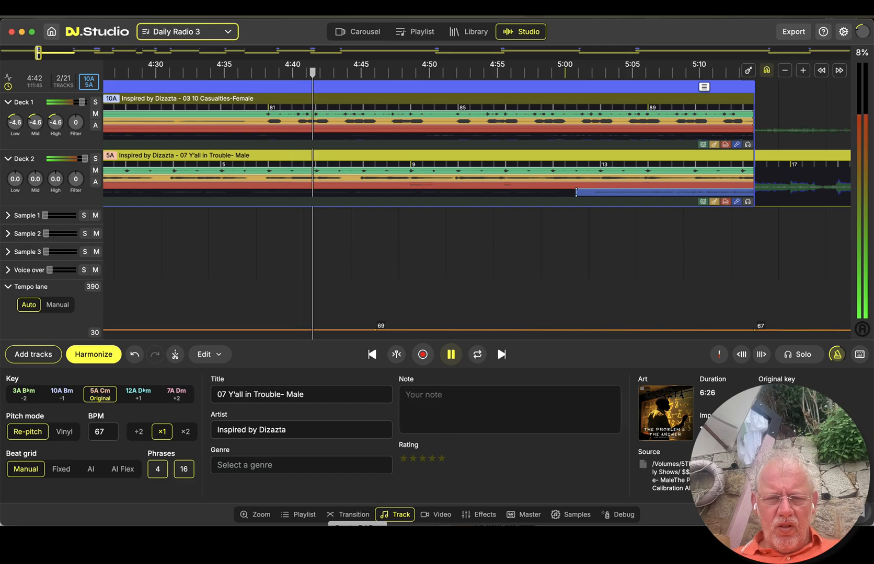
{"action": "left_click", "coordinate": [347, 514]}
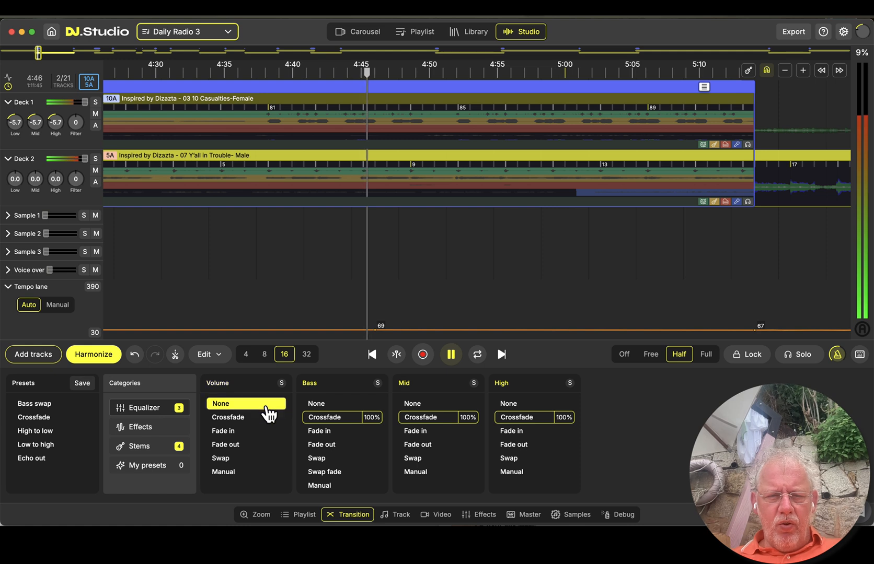
{"action": "left_click", "coordinate": [532, 403]}
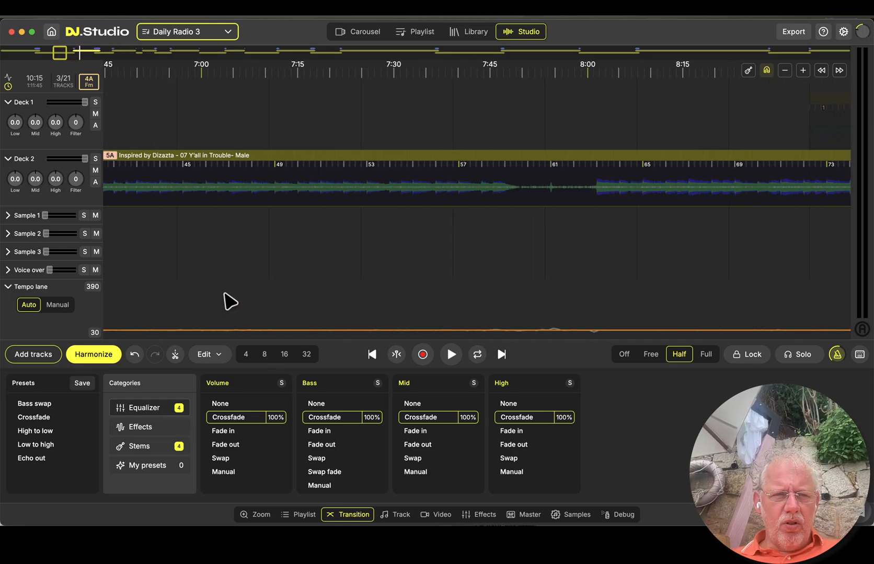
In the Track panel, halve Y'all in Trouble-Male's tempo from 134 to 67 BPM
{"action": "left_click", "coordinate": [449, 355]}
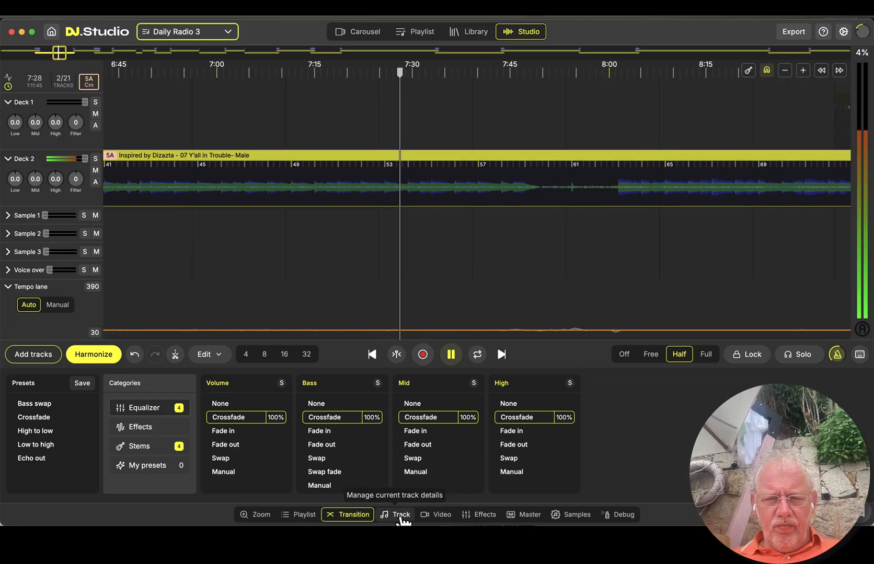
{"action": "left_click", "coordinate": [400, 515]}
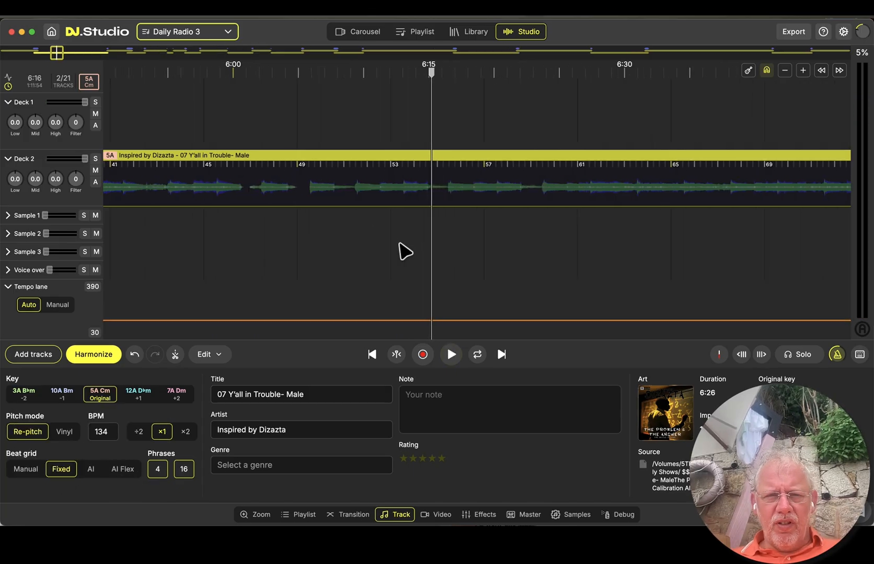
{"action": "left_click", "coordinate": [449, 354]}
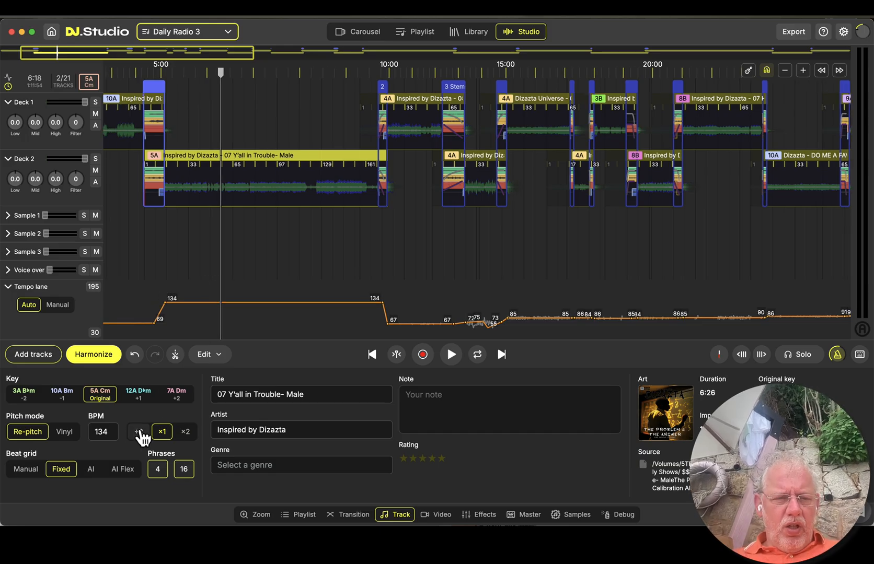
{"action": "left_click", "coordinate": [184, 432]}
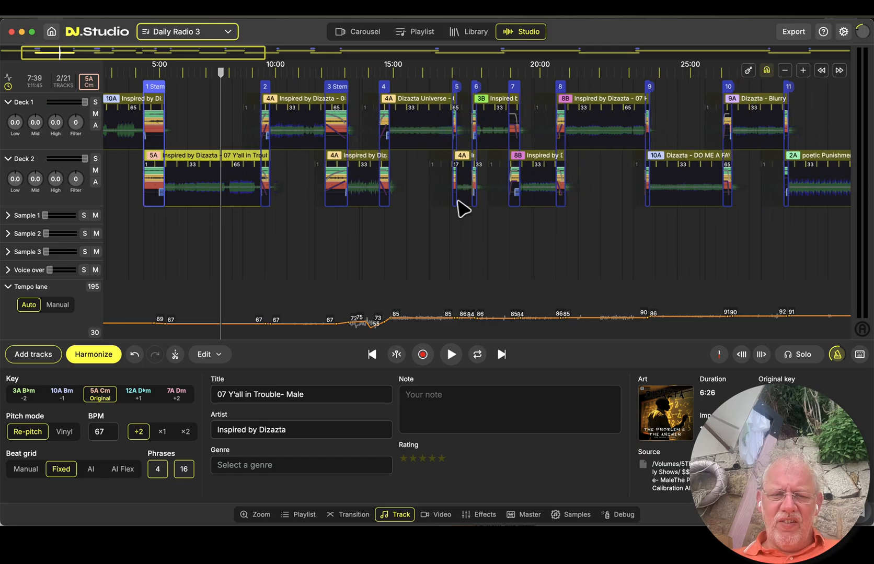
{"action": "mouse_move", "coordinate": [800, 51]}
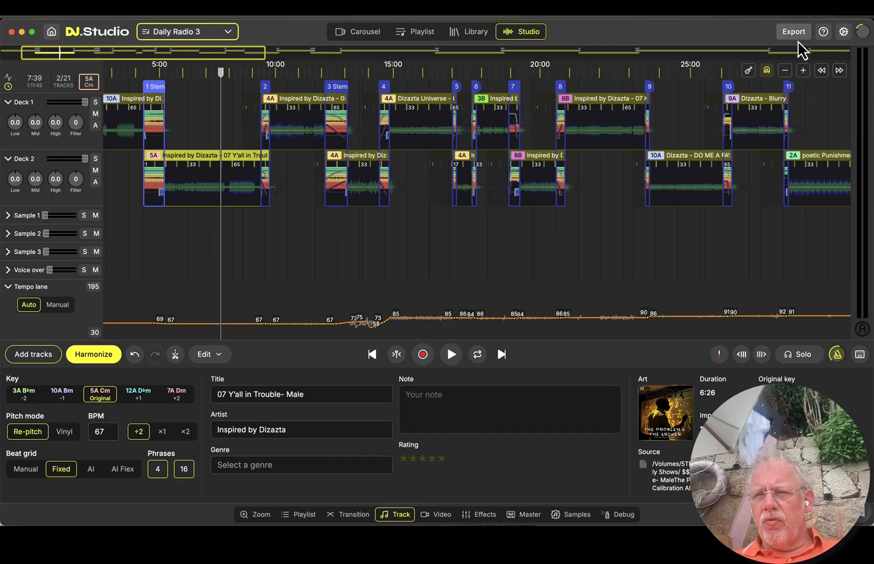
In Settings > Analysis, change the BPM range from 70–140 to 55–110
{"action": "left_click", "coordinate": [842, 32]}
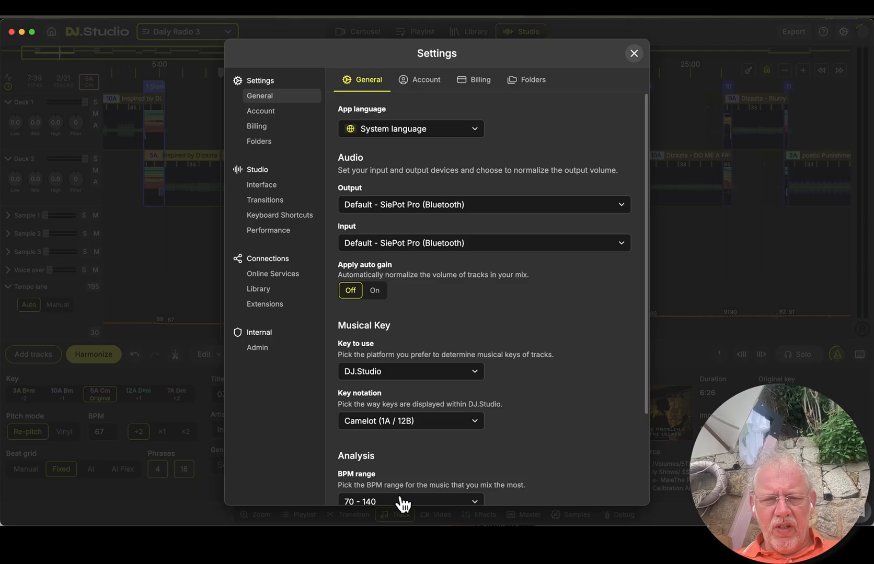
{"action": "left_click", "coordinate": [409, 501]}
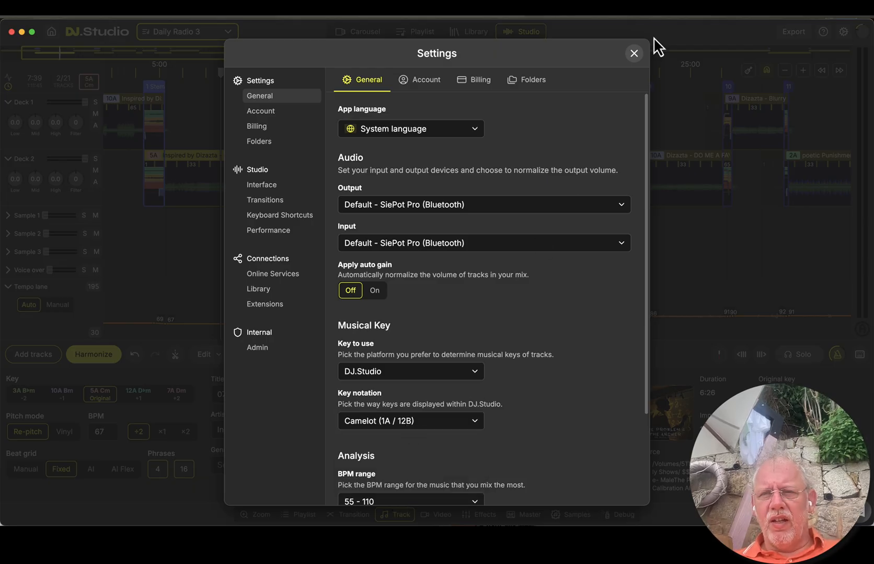
{"action": "left_click", "coordinate": [634, 53]}
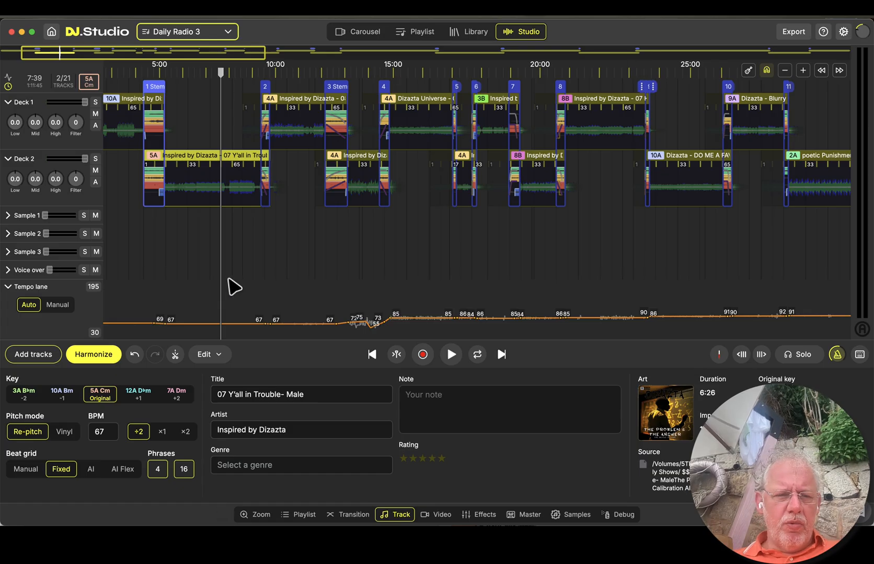
Zoom in and scroll to Y'all in Trouble-Male's drum transients
{"action": "left_click", "coordinate": [450, 355]}
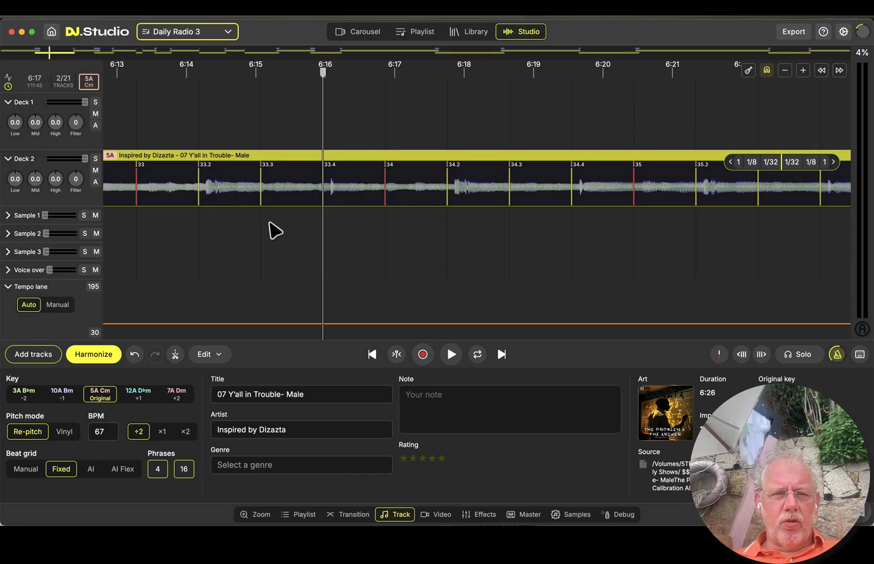
{"action": "left_click", "coordinate": [450, 354]}
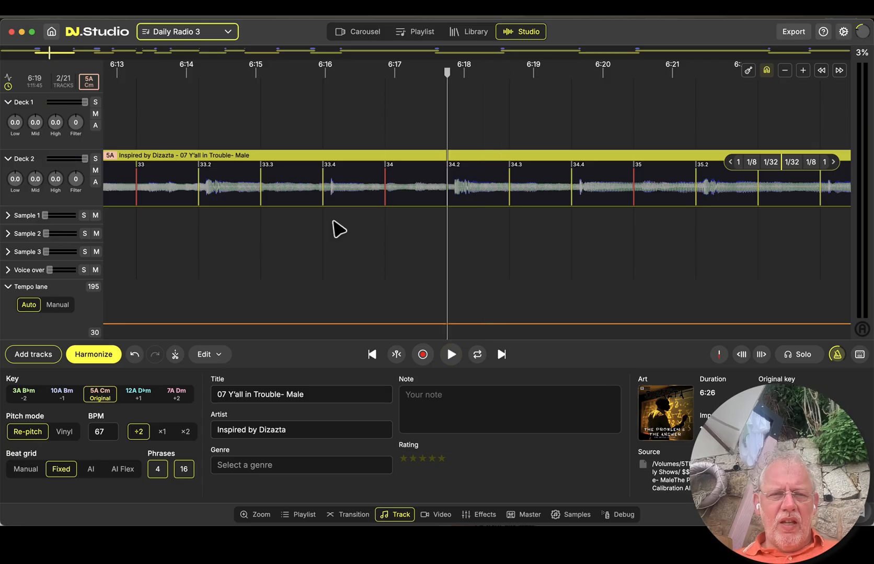
{"action": "scroll", "scroll_direction": "right", "scroll_amount": 3}
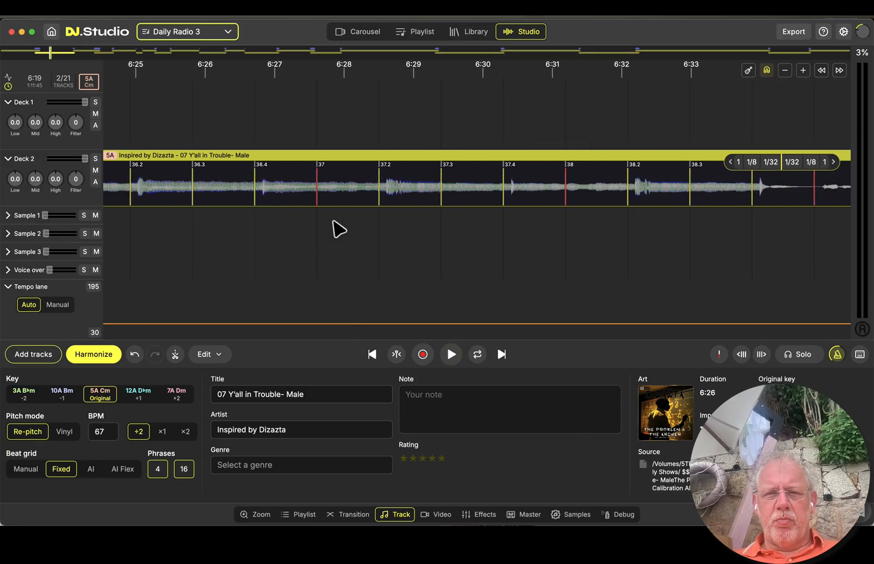
{"action": "scroll", "scroll_direction": "right", "scroll_amount": 3}
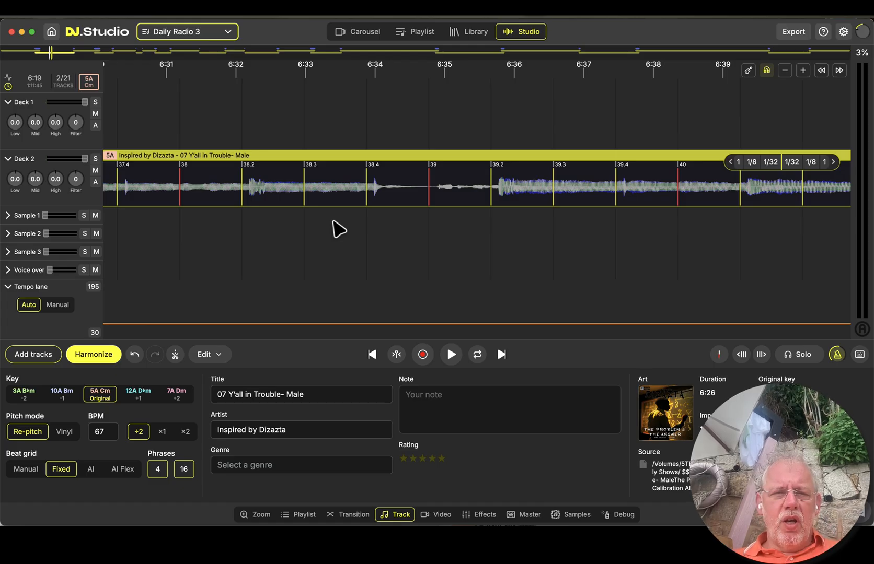
{"action": "mouse_move", "coordinate": [238, 204]}
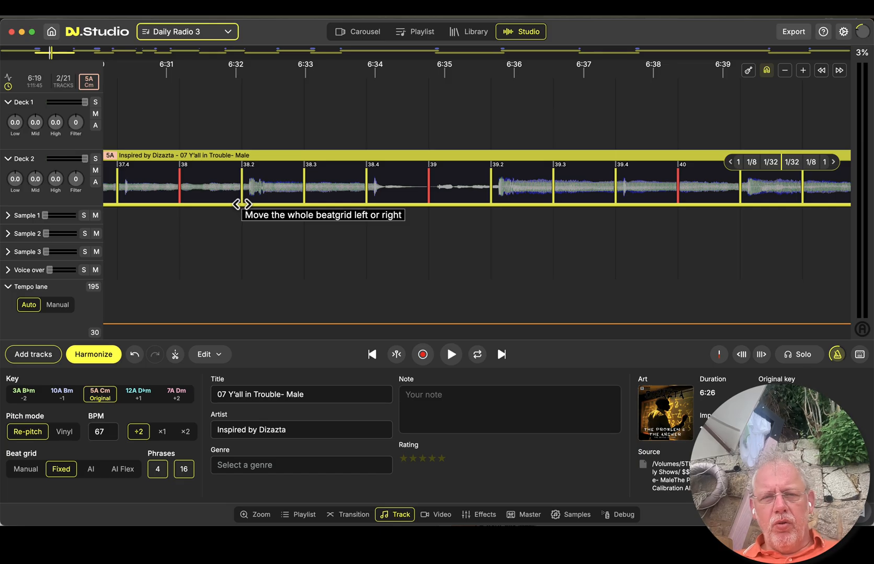
Drag the beat grid into line with the drum hits, switching it to Manual mode
{"action": "left_click_drag", "start_coordinate": [239, 204], "coordinate": [234, 211]}
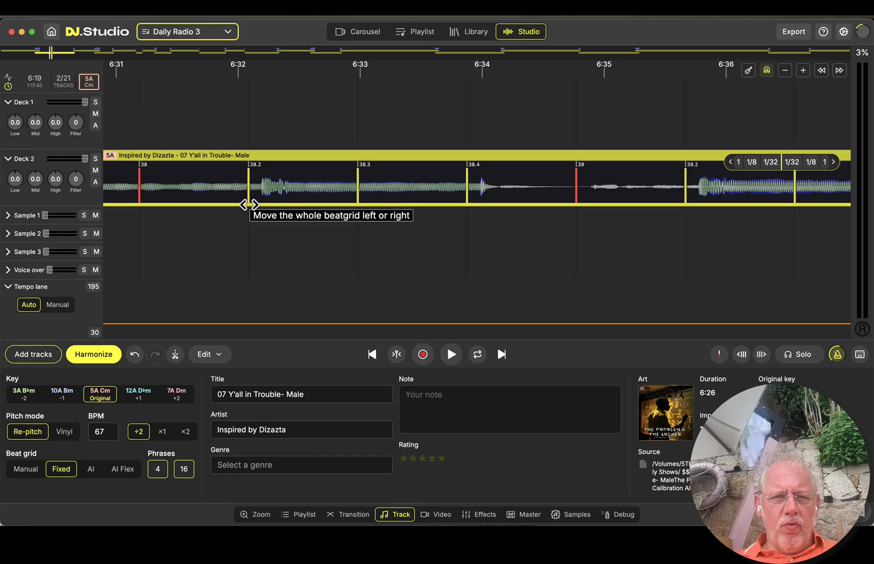
{"action": "left_click_drag", "start_coordinate": [248, 205], "coordinate": [265, 205]}
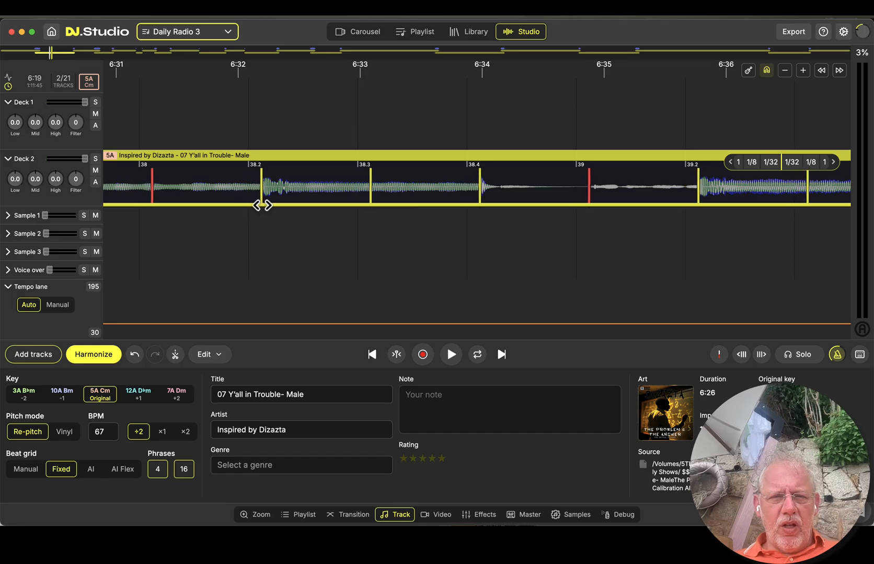
{"action": "left_click", "coordinate": [25, 470]}
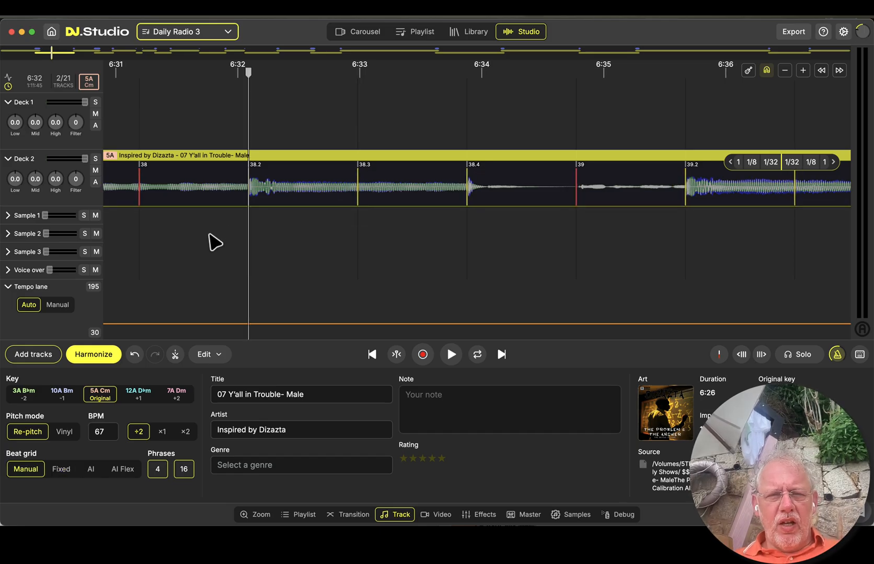
{"action": "left_click", "coordinate": [449, 354]}
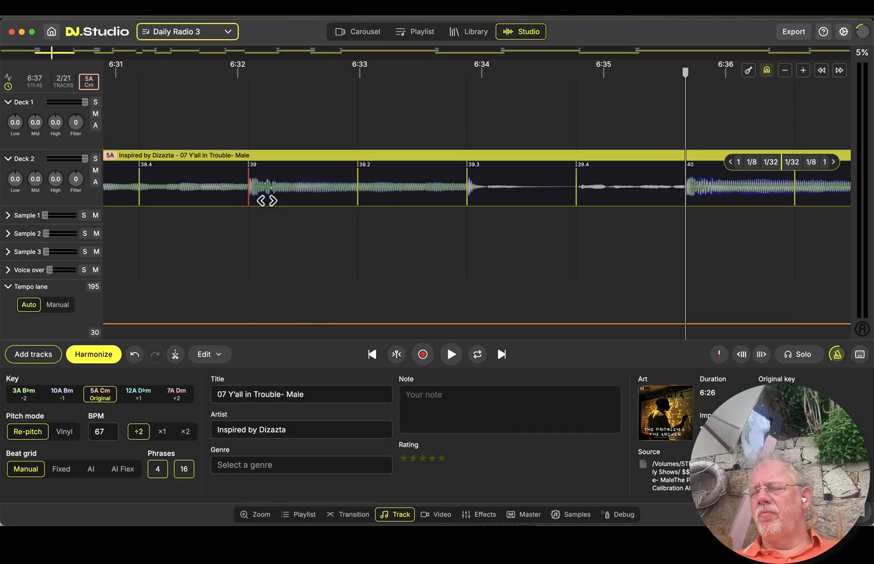
{"action": "left_click", "coordinate": [451, 355]}
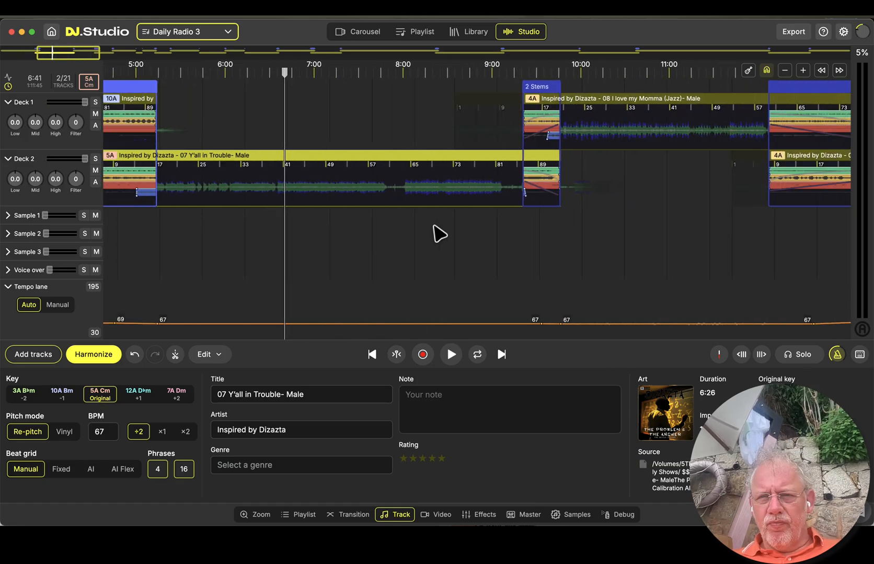
Play and stop I love my Momma (Jazz) repeatedly, zooming in to check the grid against its beats
{"action": "left_click", "coordinate": [450, 355]}
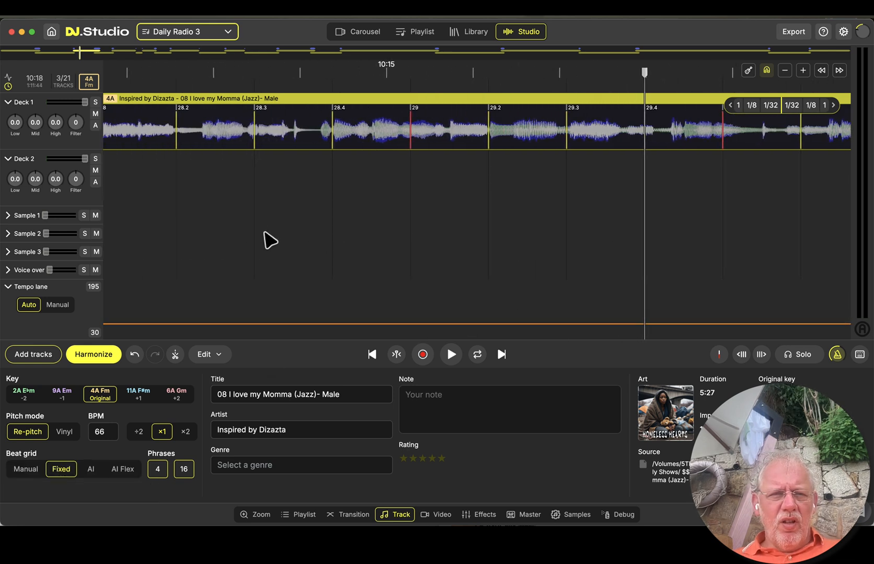
{"action": "left_click", "coordinate": [449, 354]}
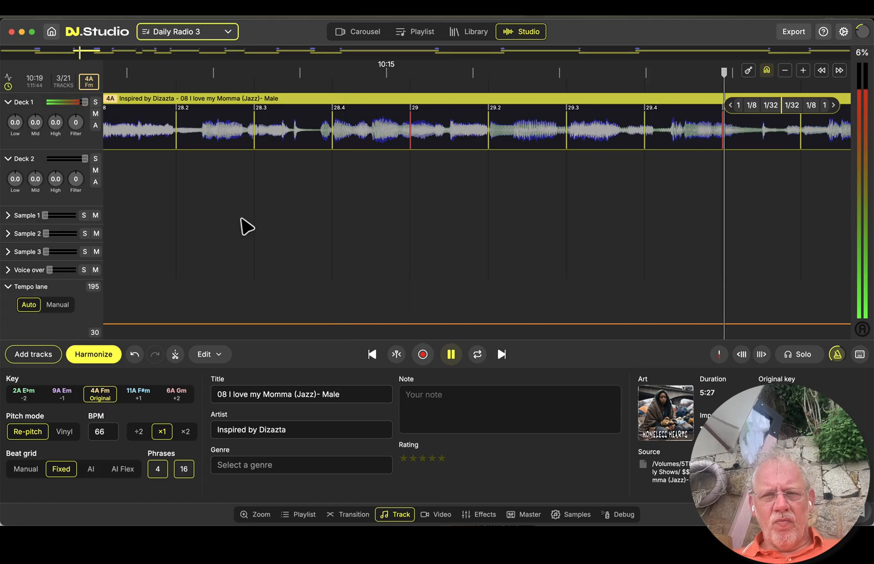
{"action": "left_click", "coordinate": [450, 354]}
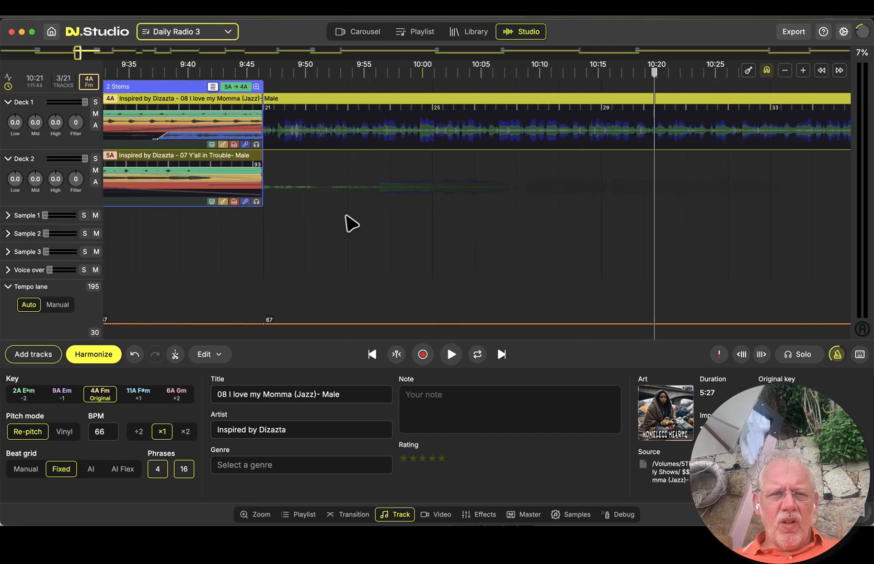
{"action": "left_click", "coordinate": [450, 354]}
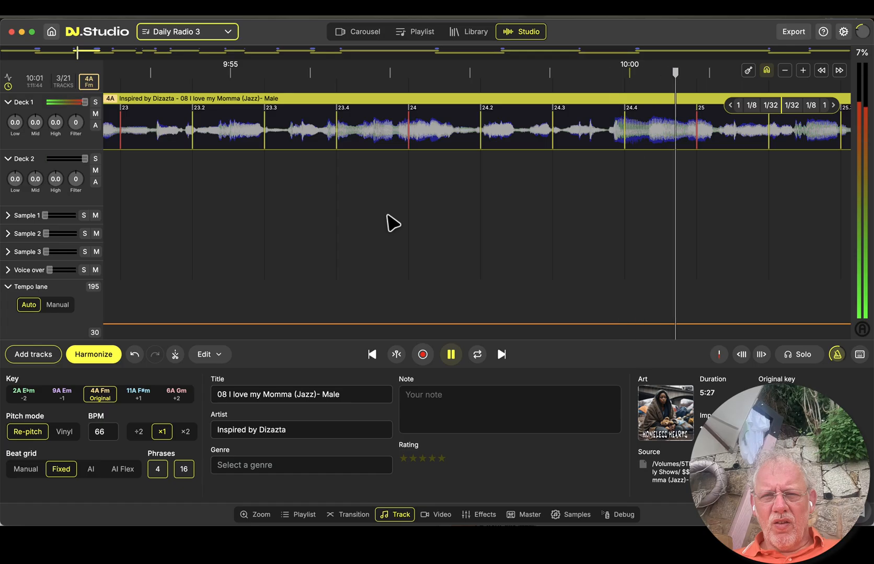
{"action": "left_click", "coordinate": [449, 355]}
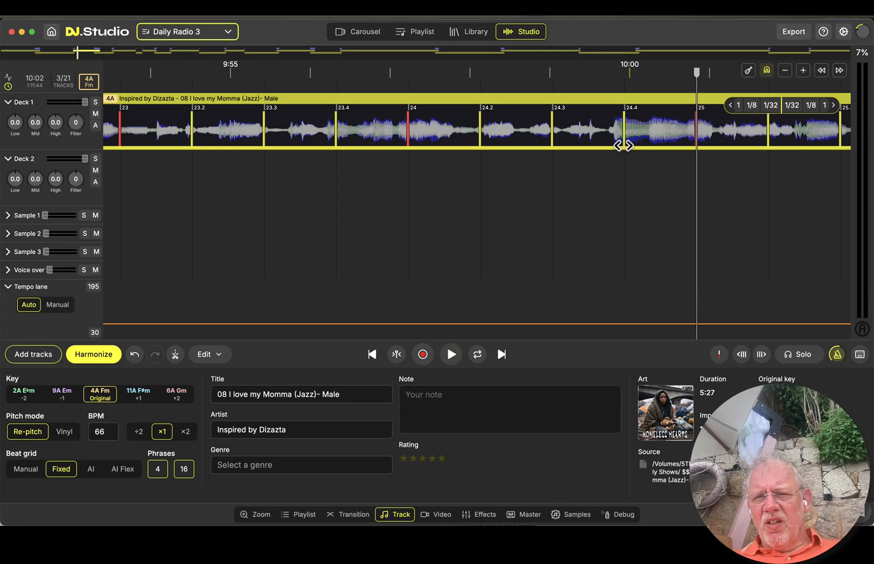
{"action": "mouse_move", "coordinate": [623, 146]}
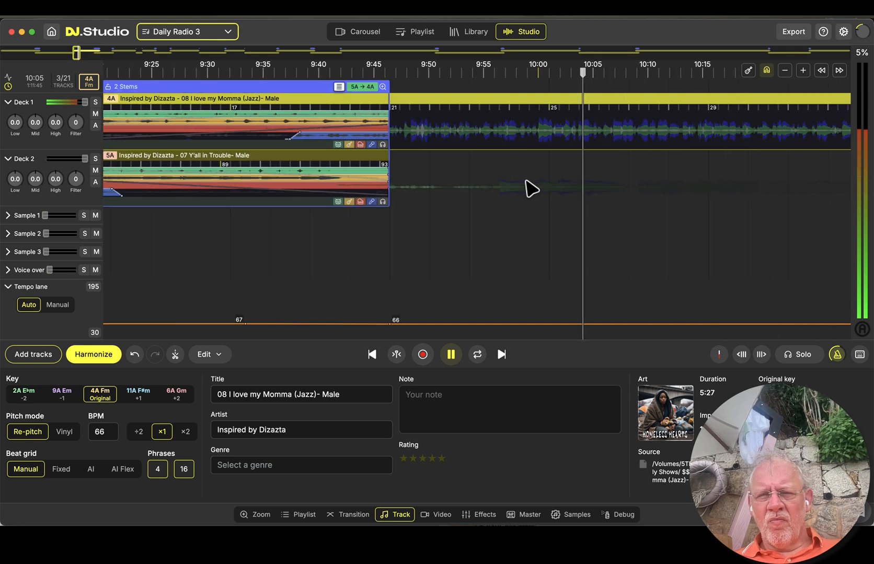
{"action": "left_click", "coordinate": [450, 355]}
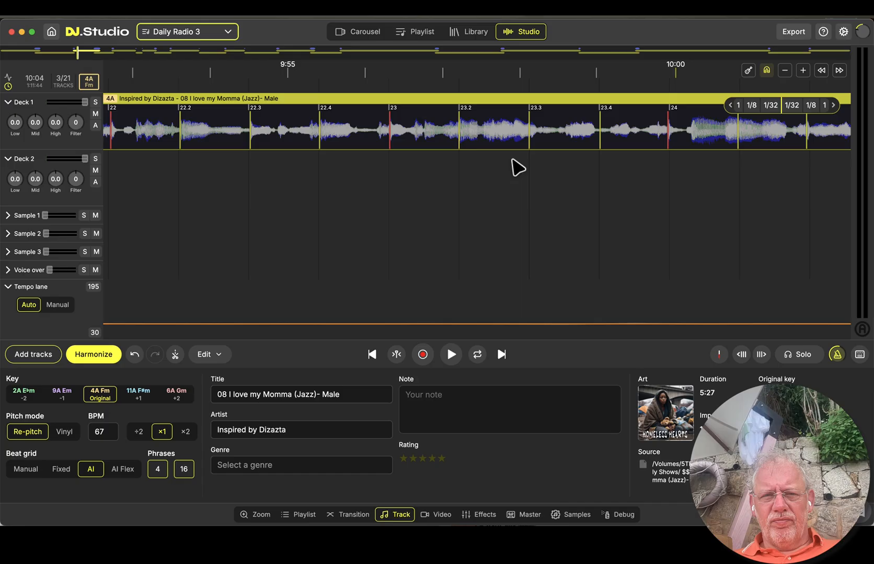
Play the track to confirm the AI-detected grid on I love my Momma (Jazz) before moving to The Triumph
{"action": "left_click", "coordinate": [449, 355]}
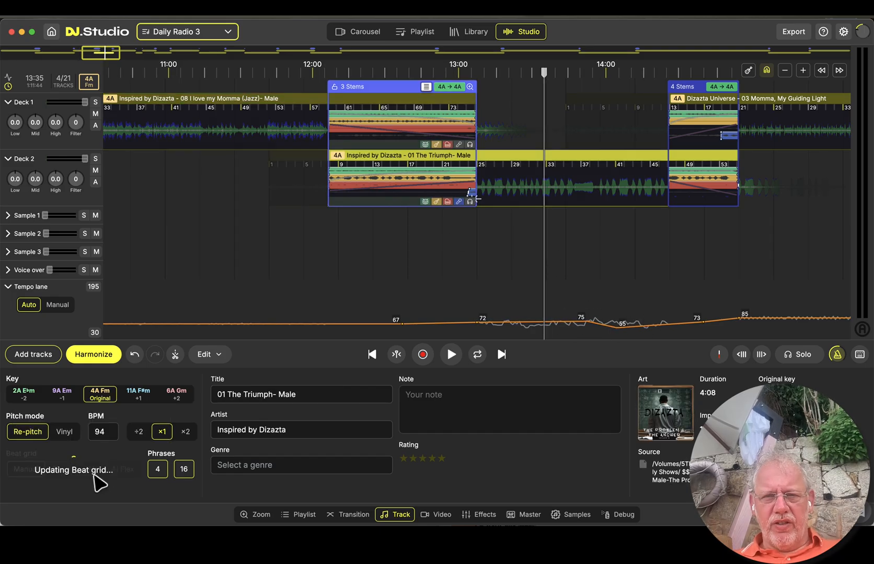
Let AI detect The Triumph's beat grid at 94 BPM and audition the transition into it
{"action": "left_click", "coordinate": [90, 469]}
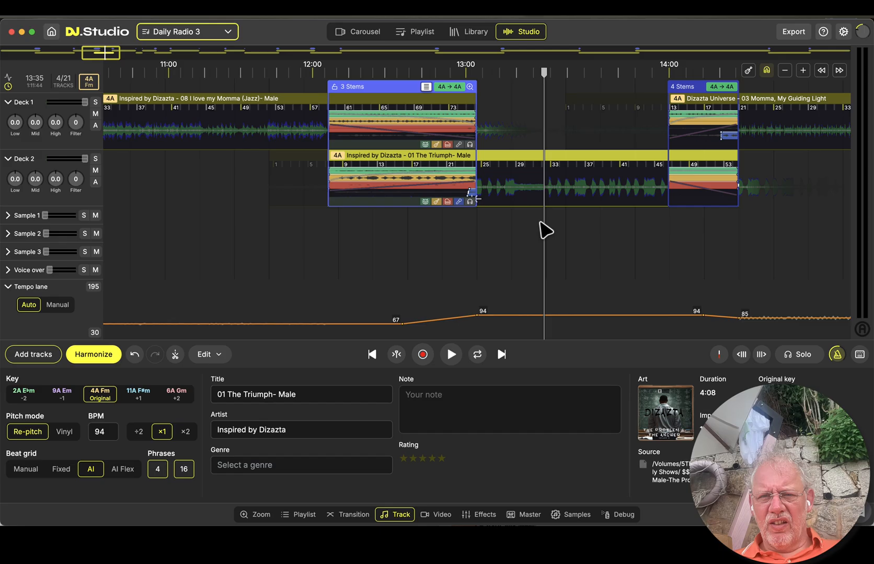
{"action": "left_click", "coordinate": [450, 354]}
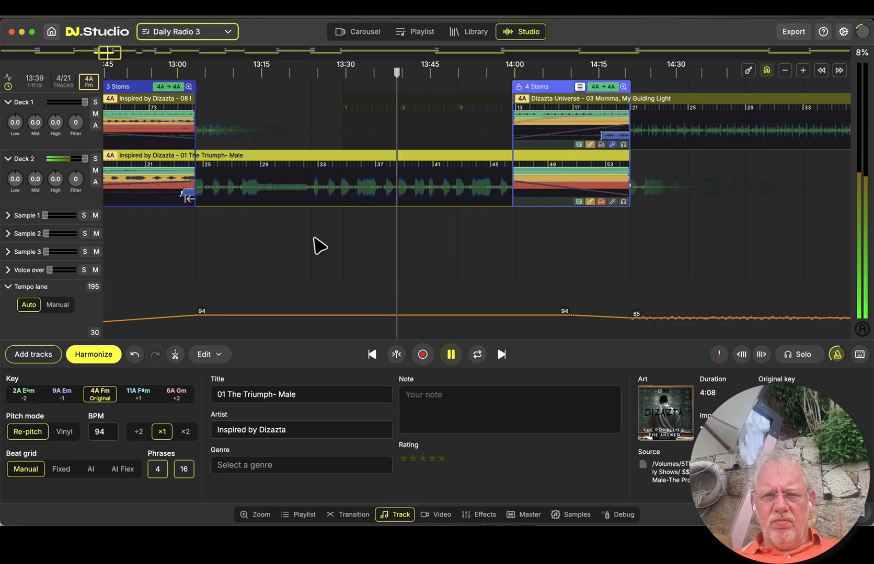
{"action": "left_click", "coordinate": [451, 354]}
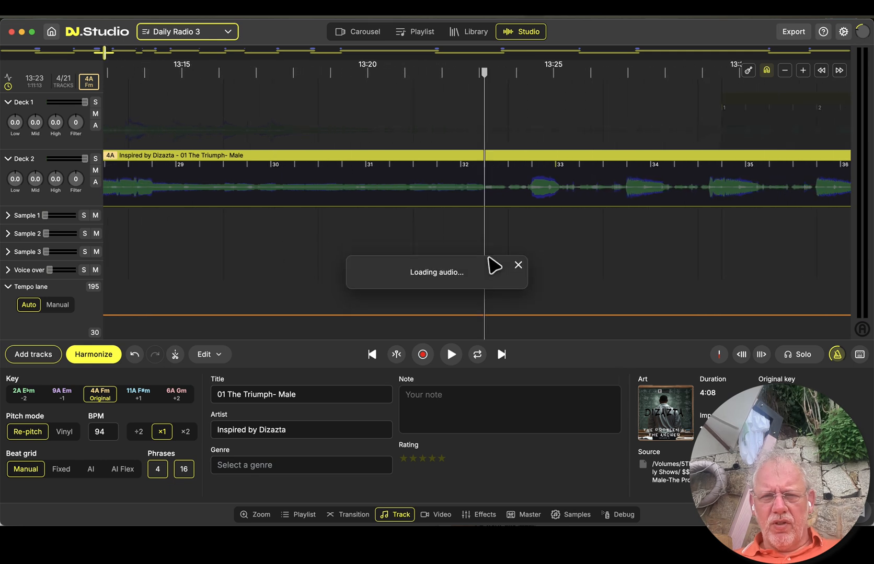
Fine-tune The Triumph's grid by hand from the Track panel, replaying to verify
{"action": "left_click", "coordinate": [449, 354]}
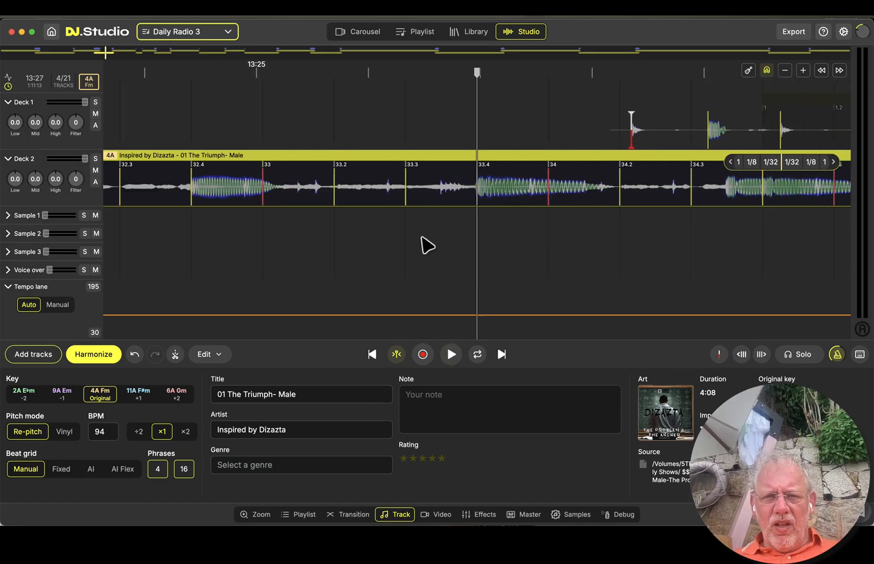
{"action": "right_click", "coordinate": [490, 200]}
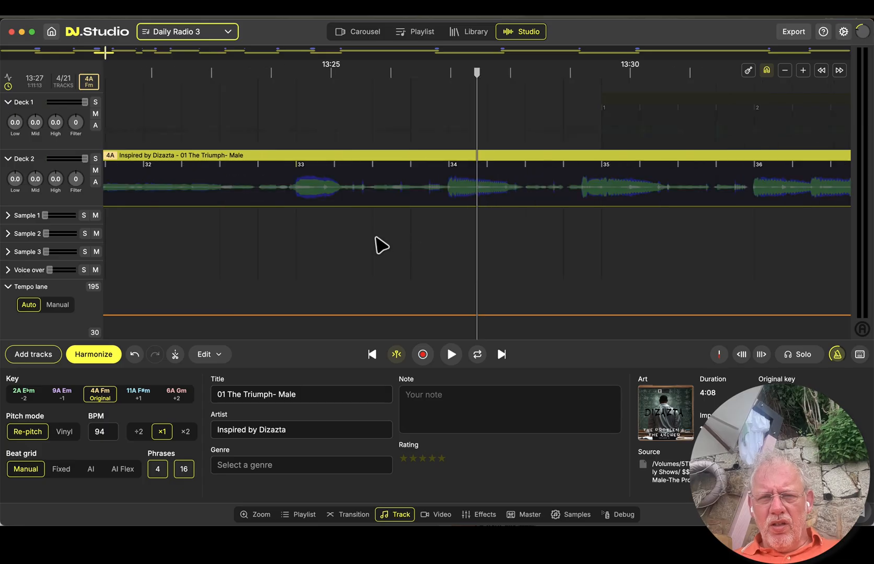
{"action": "left_click", "coordinate": [449, 354]}
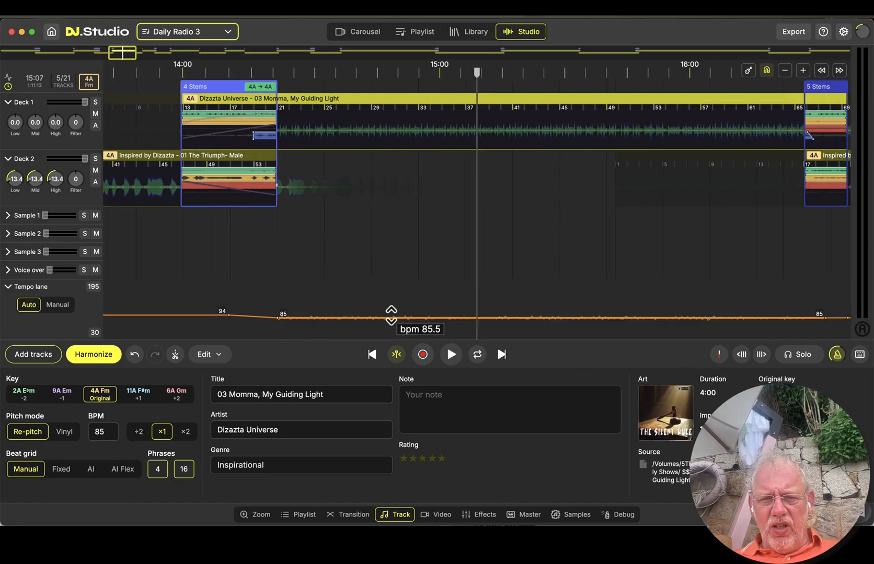
Set the tempo lane to about 85.5 BPM and put Momma, My Guiding Light on a fixed beat grid
{"action": "left_click_drag", "start_coordinate": [391, 316], "coordinate": [391, 334]}
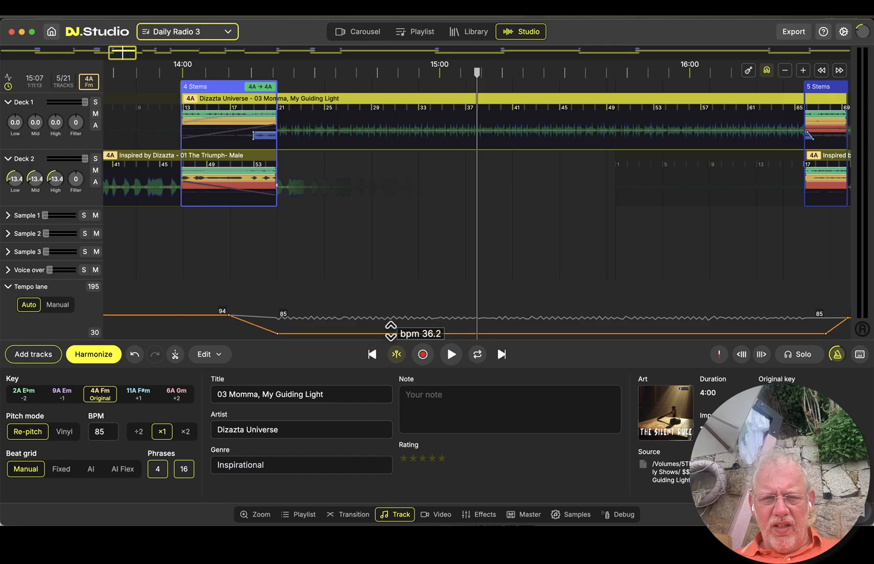
{"action": "left_click_drag", "start_coordinate": [391, 326], "coordinate": [391, 318]}
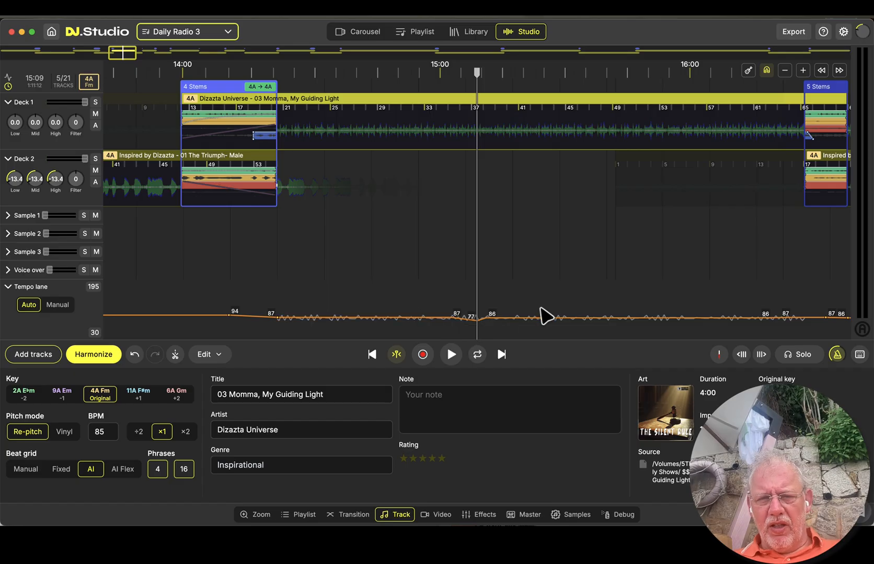
{"action": "left_click", "coordinate": [61, 468]}
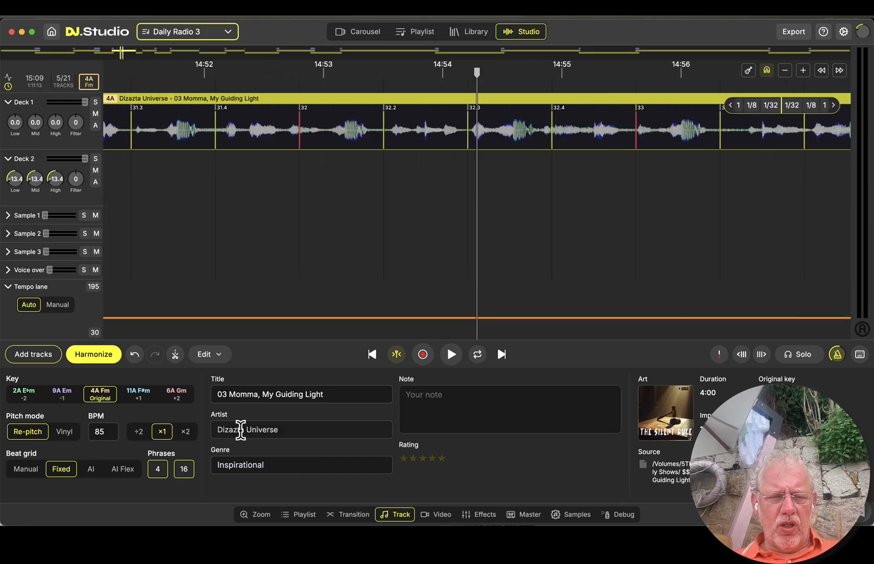
Check Momma, My Guiding Light by ear and shift its whole grid onto the kicks as a manual grid
{"action": "left_click", "coordinate": [61, 468]}
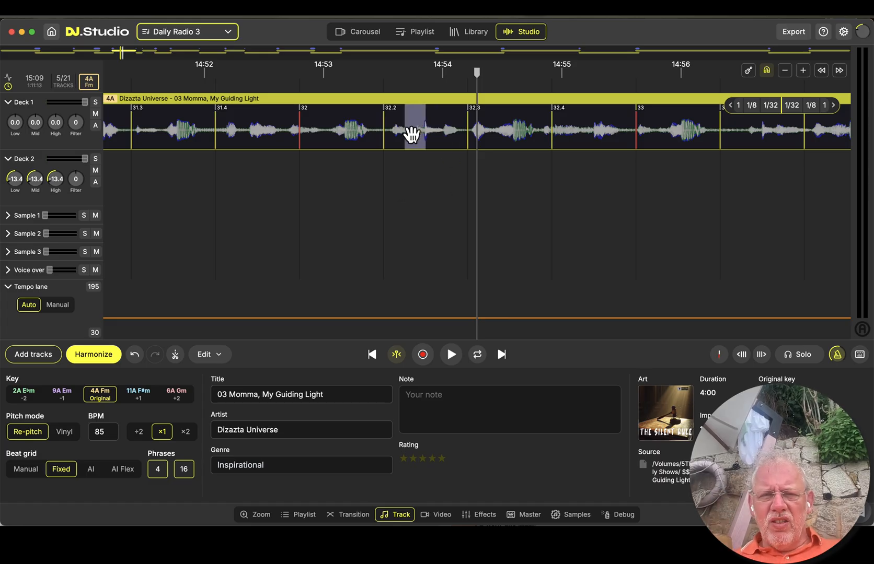
{"action": "left_click", "coordinate": [449, 354]}
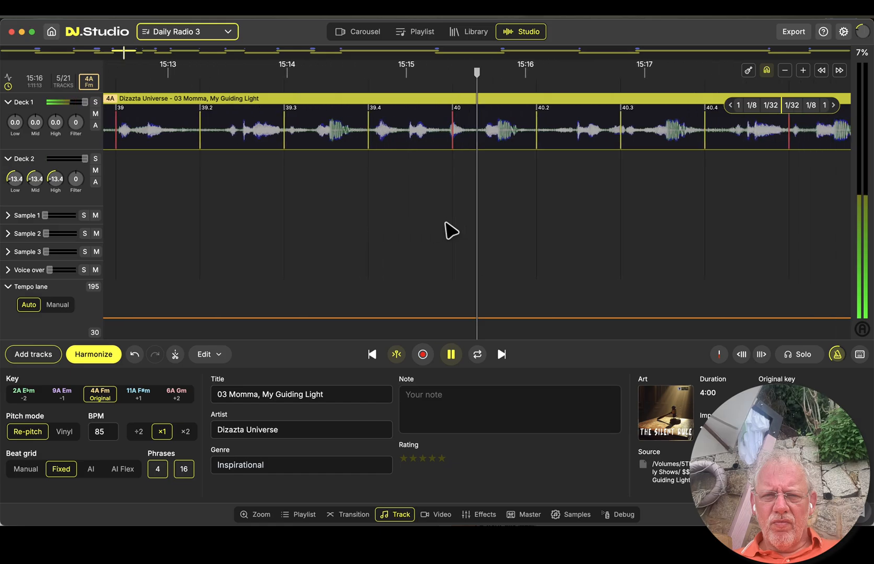
{"action": "left_click", "coordinate": [450, 355]}
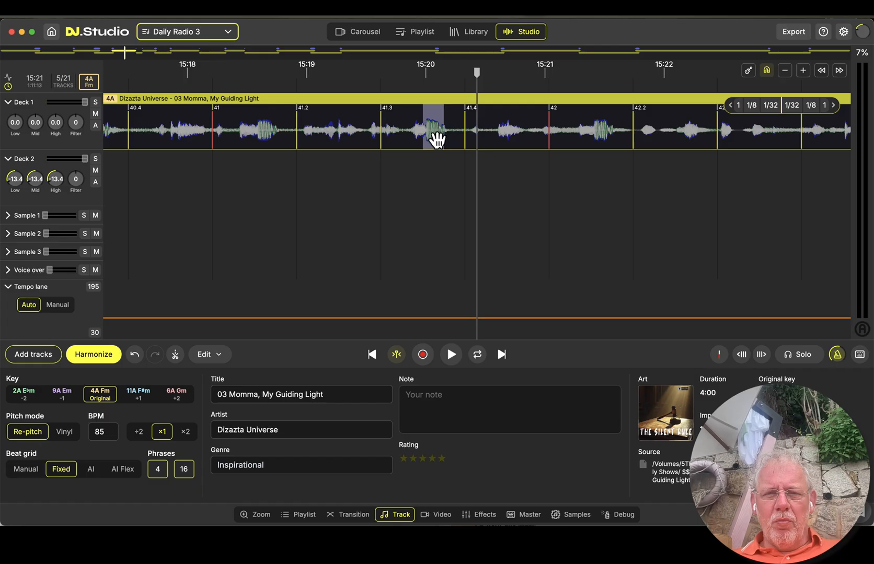
{"action": "mouse_move", "coordinate": [463, 148]}
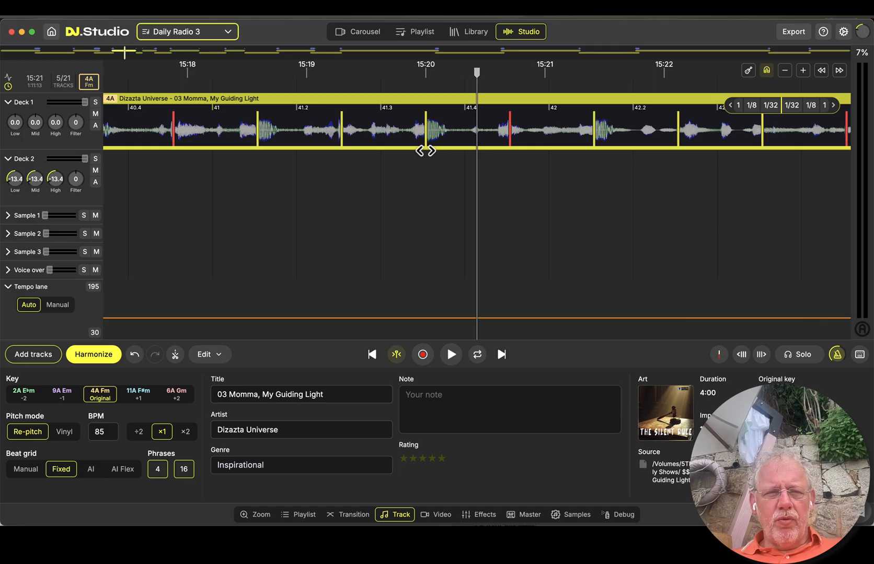
{"action": "left_click", "coordinate": [26, 468]}
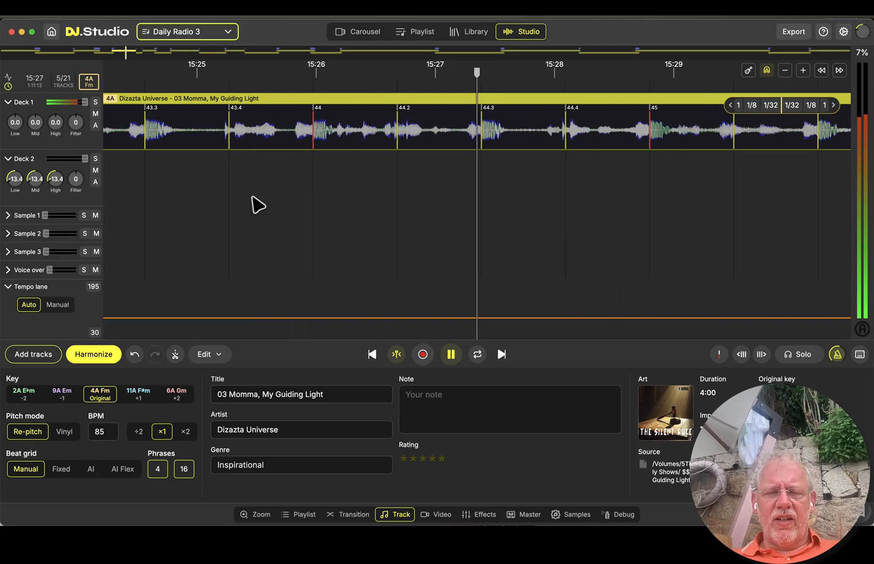
{"action": "mouse_move", "coordinate": [26, 470]}
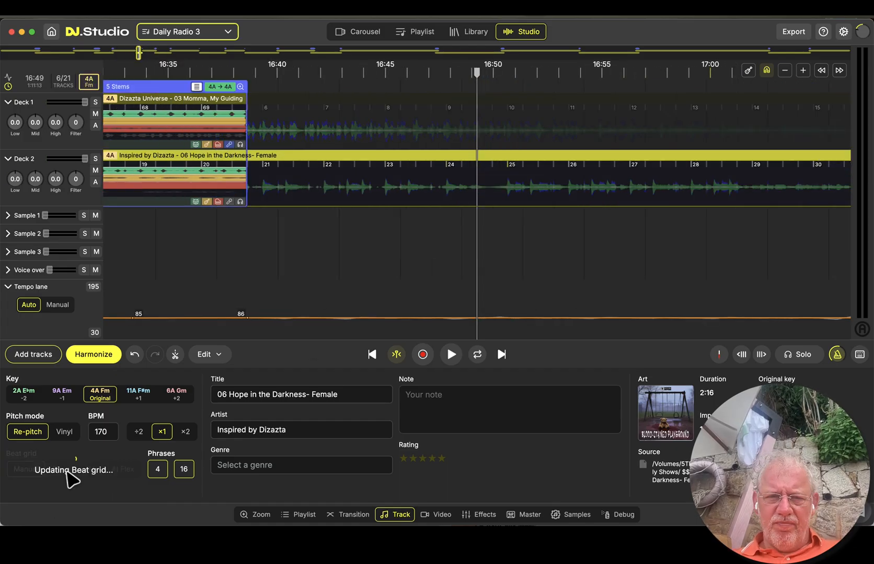
Switch Hope in the Darkness to a manual grid and stretch its beat markers onto the drum hits
{"action": "left_click", "coordinate": [61, 470]}
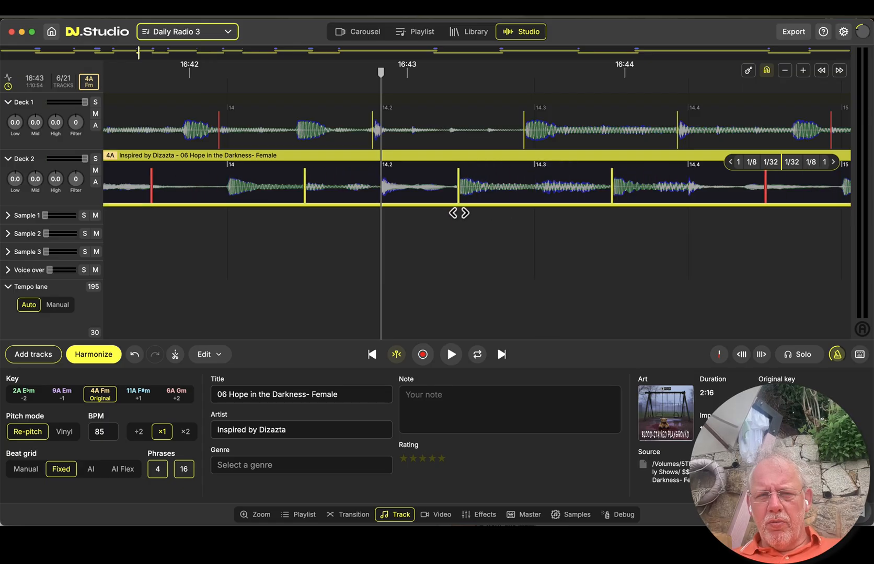
{"action": "left_click", "coordinate": [25, 470]}
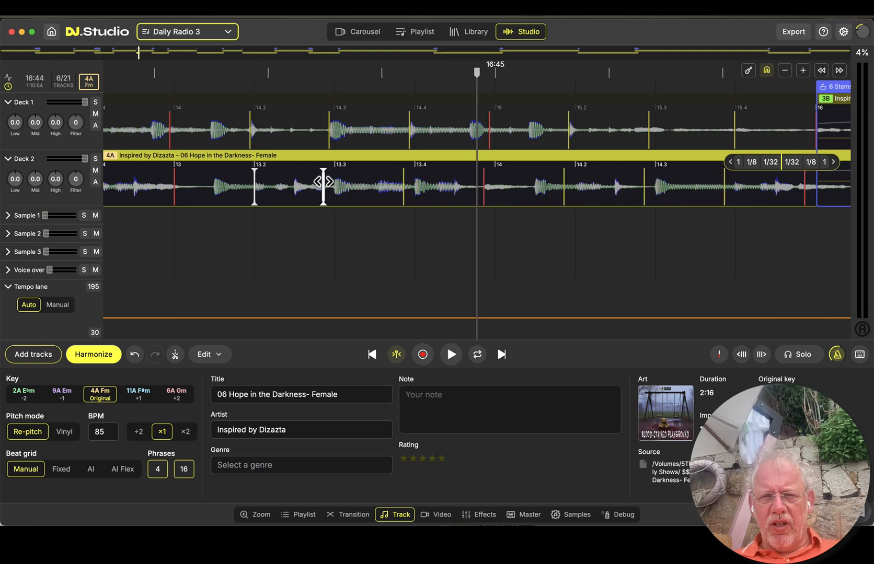
{"action": "left_click_drag", "start_coordinate": [324, 181], "coordinate": [348, 180]}
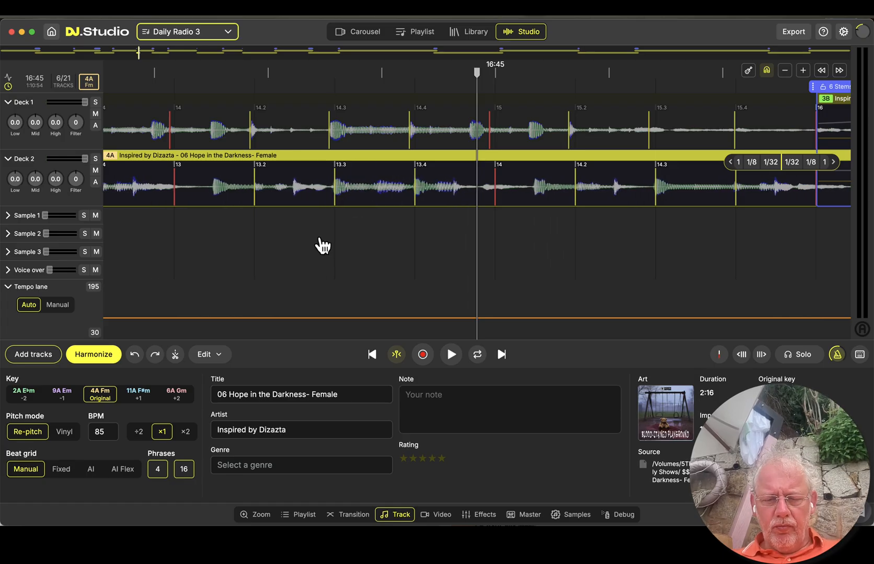
Play through the transition into Money and Fame to confirm the grid holds, then select that track
{"action": "left_click", "coordinate": [450, 355]}
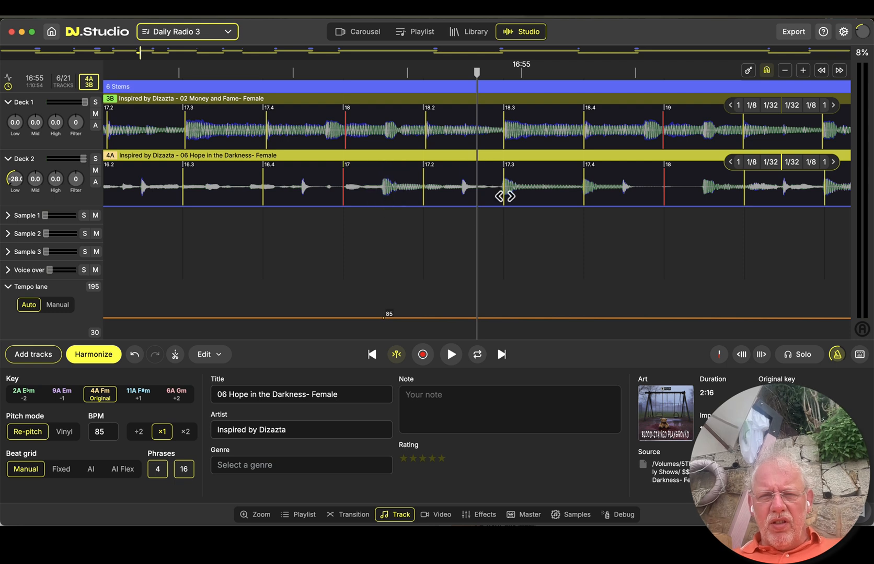
{"action": "left_click", "coordinate": [449, 355]}
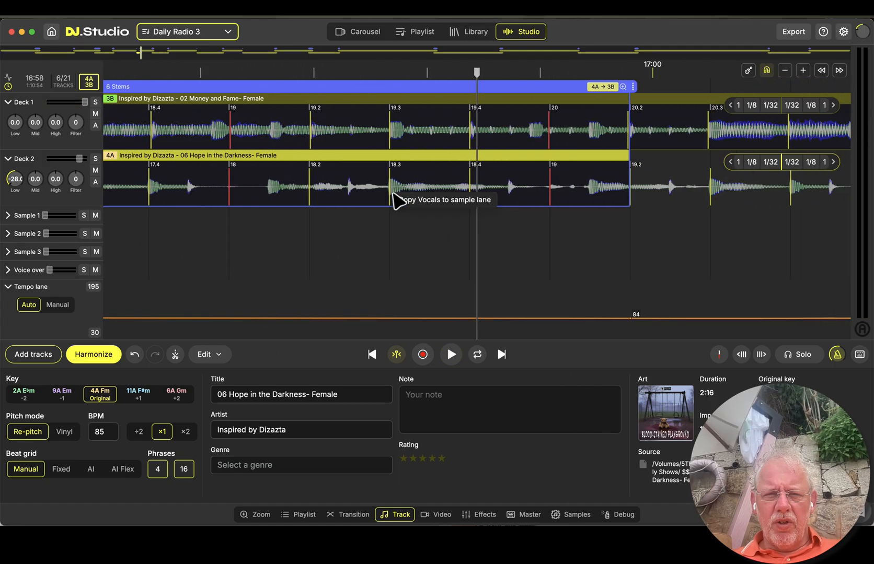
{"action": "mouse_move", "coordinate": [389, 262]}
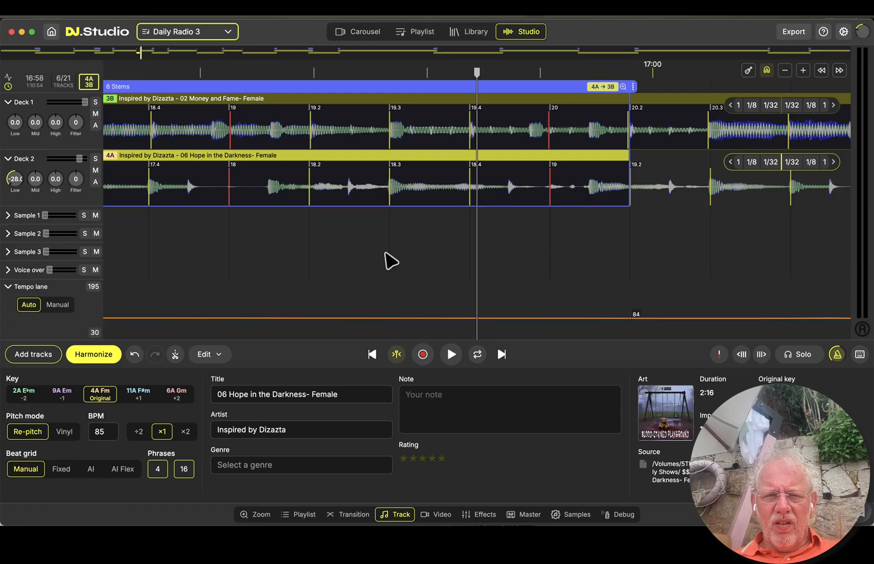
{"action": "mouse_move", "coordinate": [393, 192]}
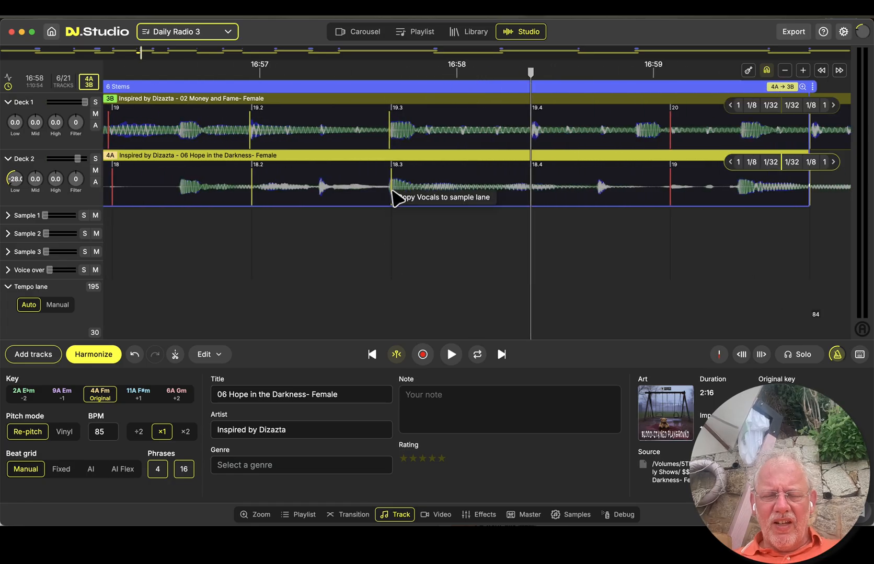
{"action": "mouse_move", "coordinate": [427, 205]}
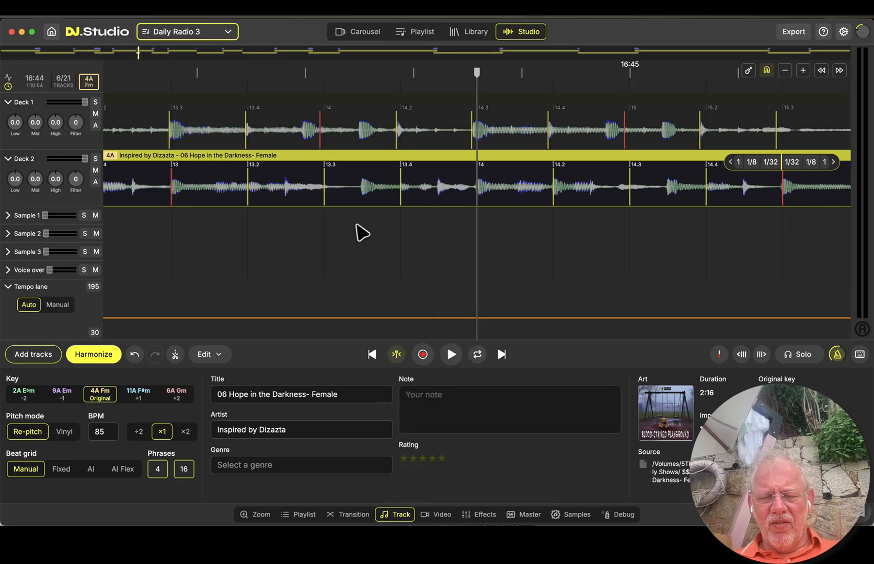
{"action": "left_click", "coordinate": [450, 354]}
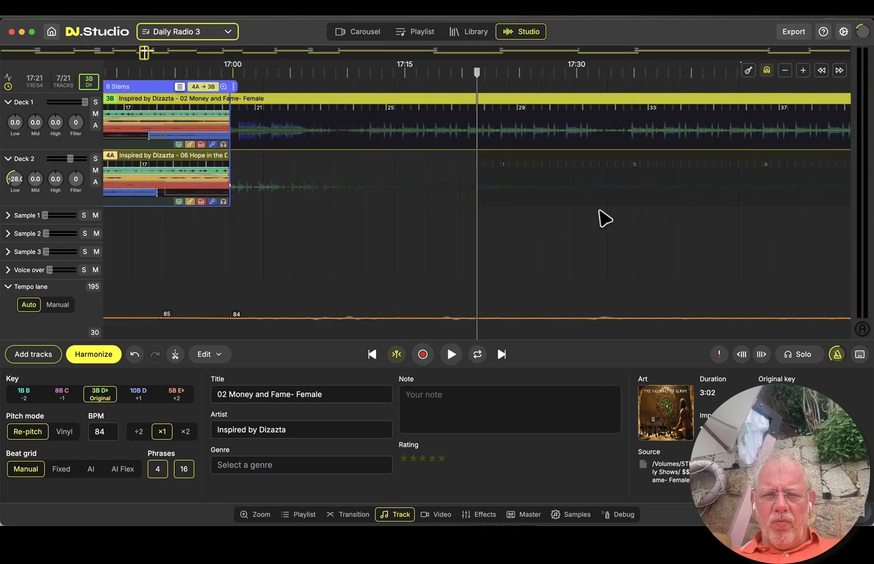
Try the AI grid on Money and Fame, then nudge the whole grid onto the drum hits as a manual grid at 84 BPM
{"action": "left_click", "coordinate": [449, 355]}
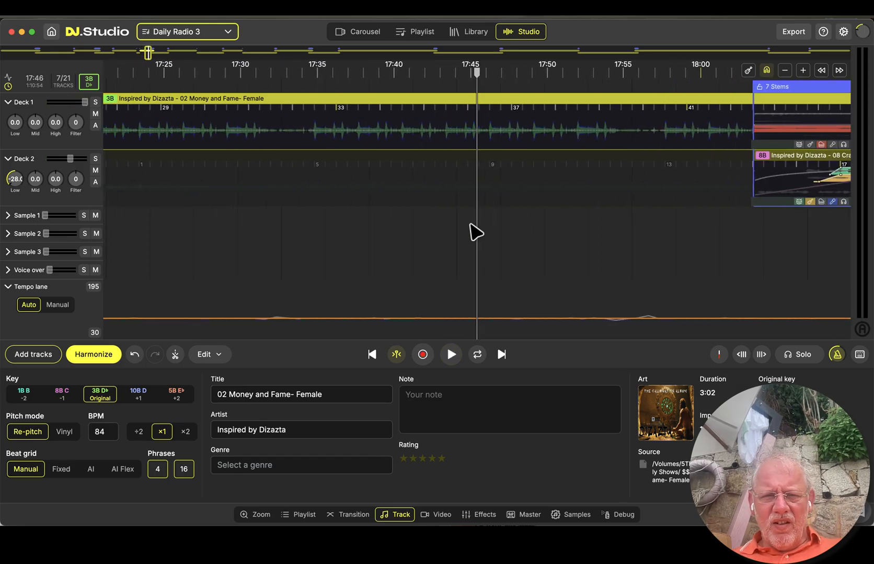
{"action": "mouse_move", "coordinate": [62, 469]}
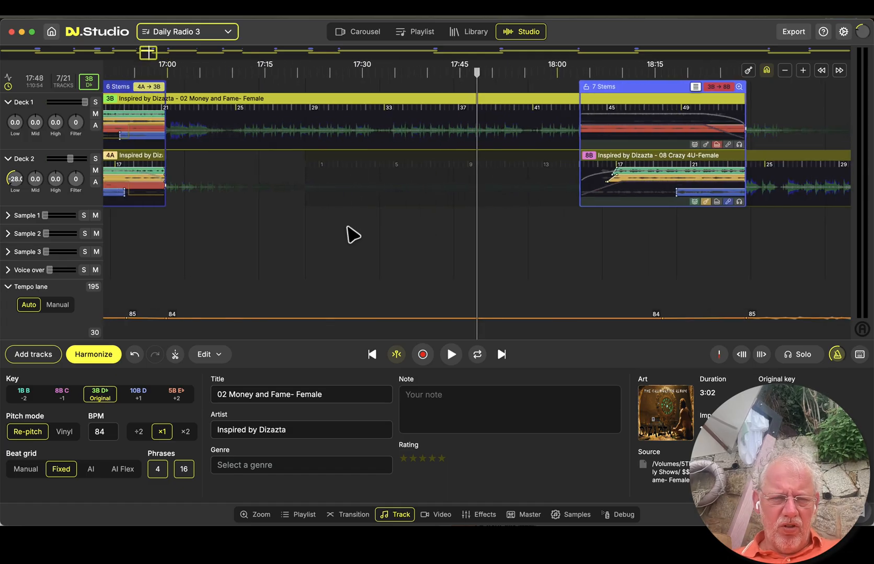
{"action": "left_click", "coordinate": [62, 469]}
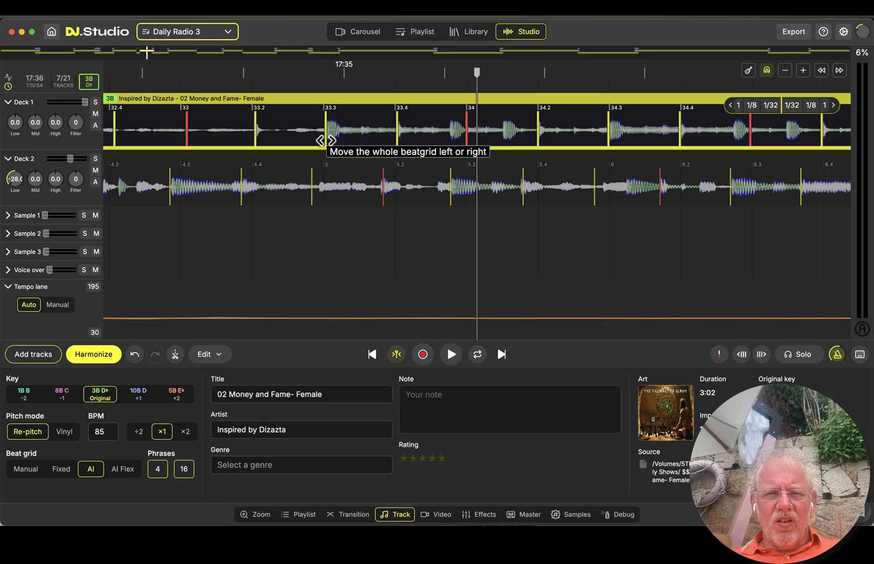
{"action": "left_click", "coordinate": [25, 469]}
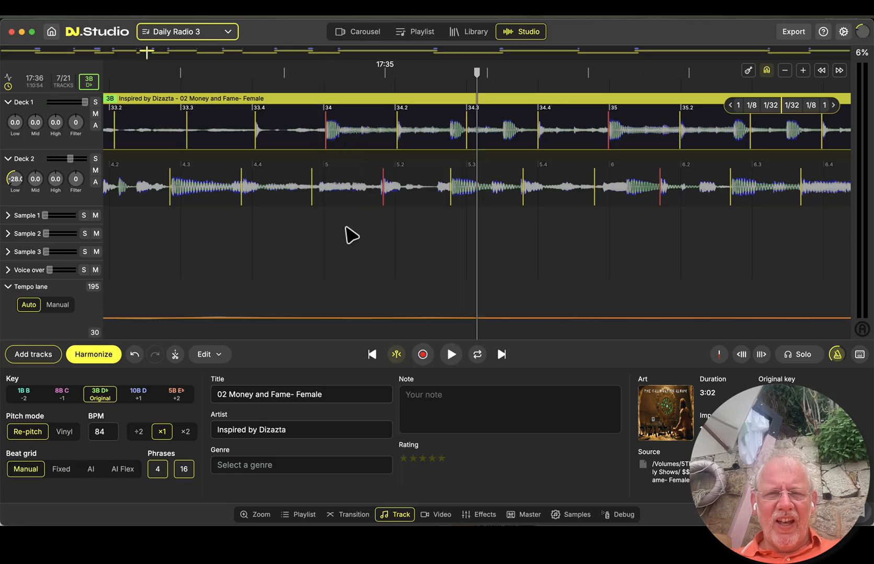
{"action": "left_click", "coordinate": [449, 355]}
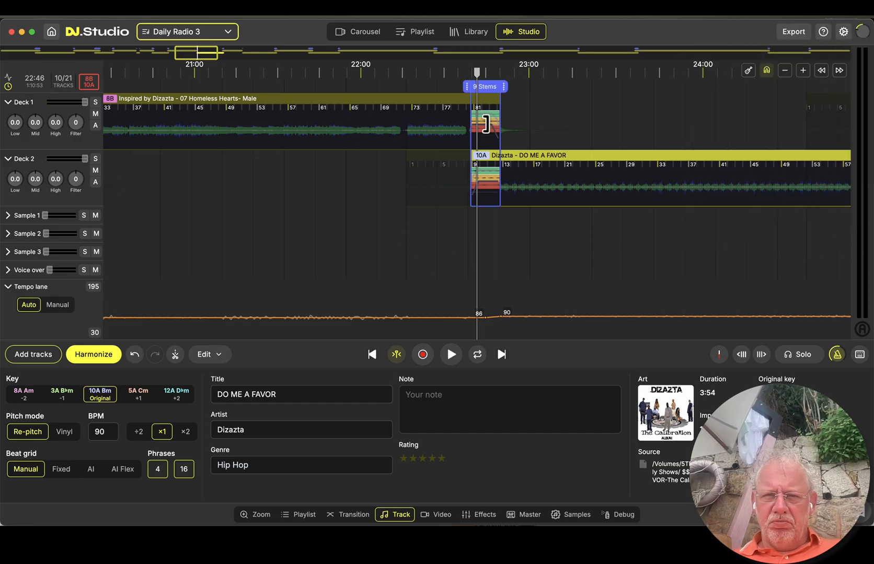
{"action": "mouse_move", "coordinate": [296, 241]}
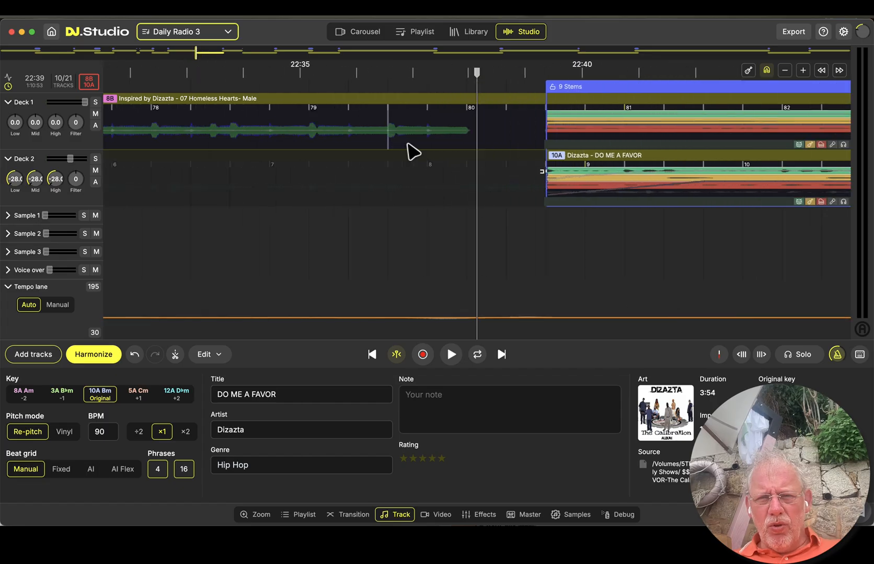
{"action": "mouse_move", "coordinate": [400, 230]}
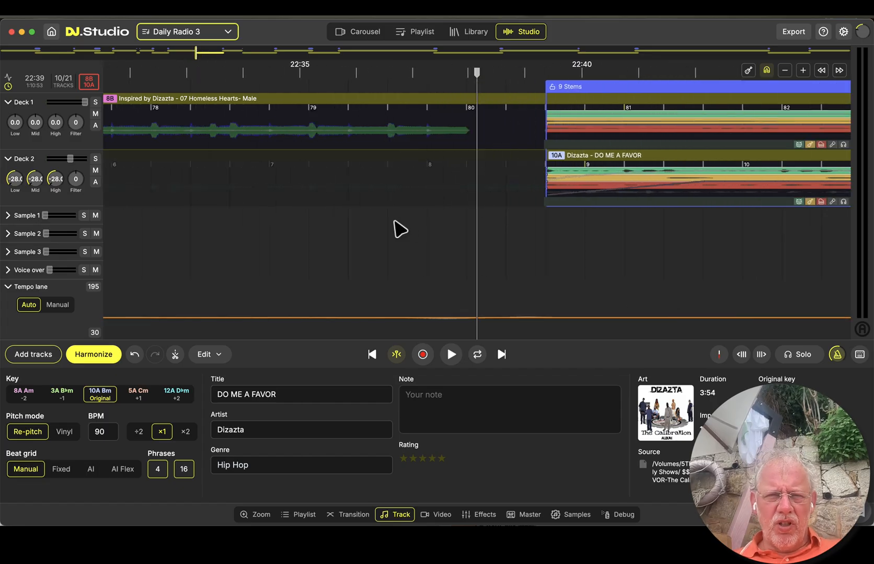
Play the lead-in from Homeless Hearts into DO ME A FAVOR and stop at the transition
{"action": "left_click", "coordinate": [449, 354]}
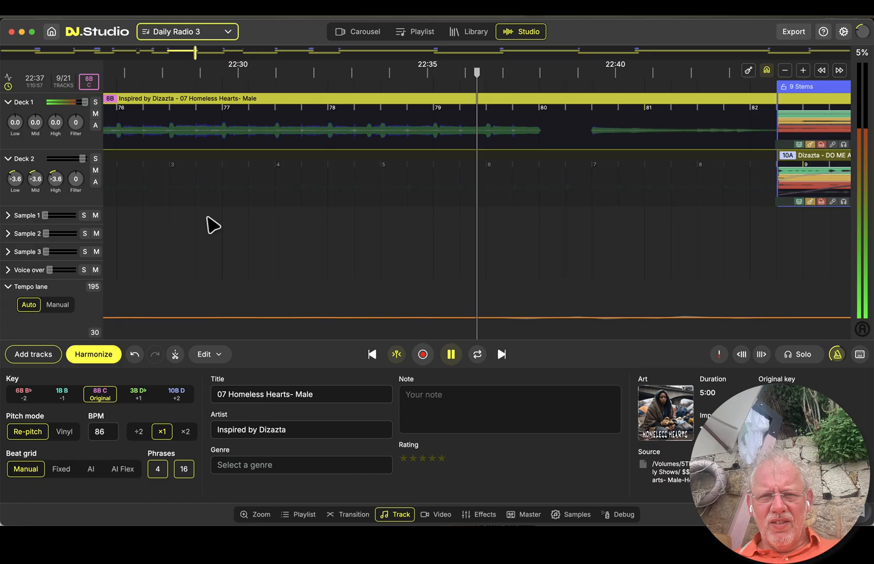
{"action": "left_click", "coordinate": [802, 70]}
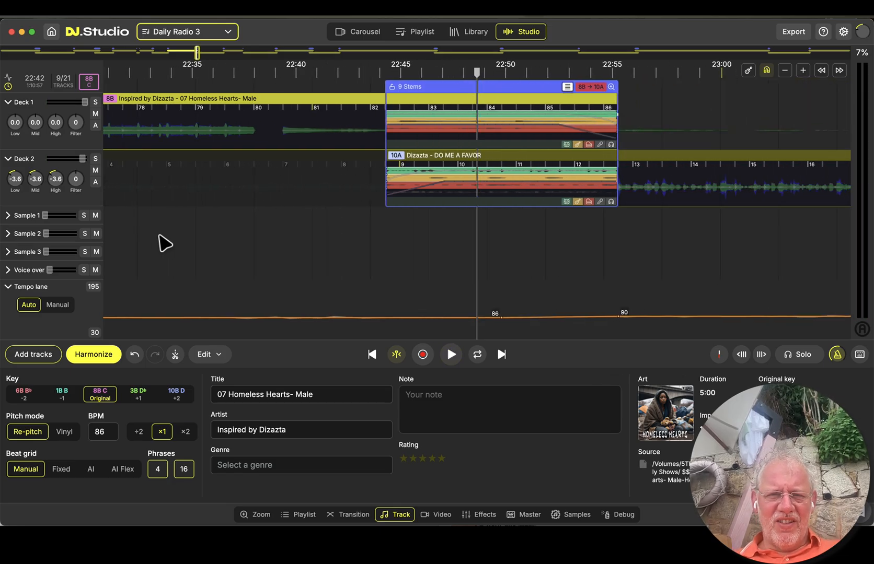
{"action": "mouse_move", "coordinate": [331, 332]}
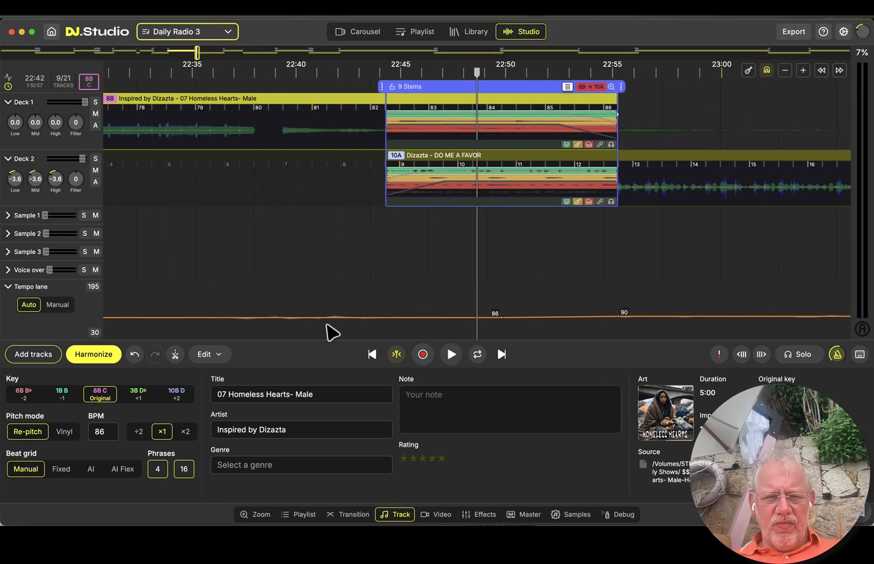
Review the transition's equalizer crossfade and per-stem options
{"action": "left_click", "coordinate": [347, 514]}
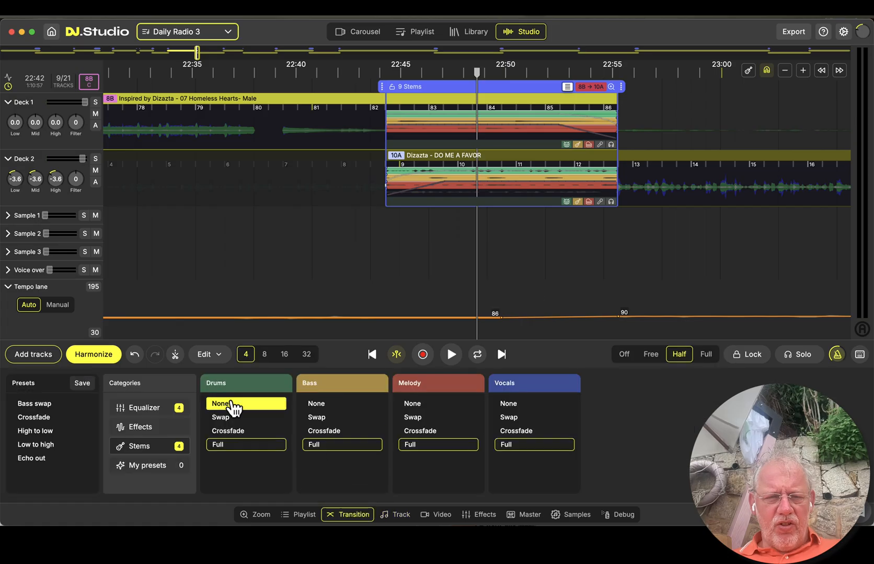
{"action": "left_click", "coordinate": [145, 407]}
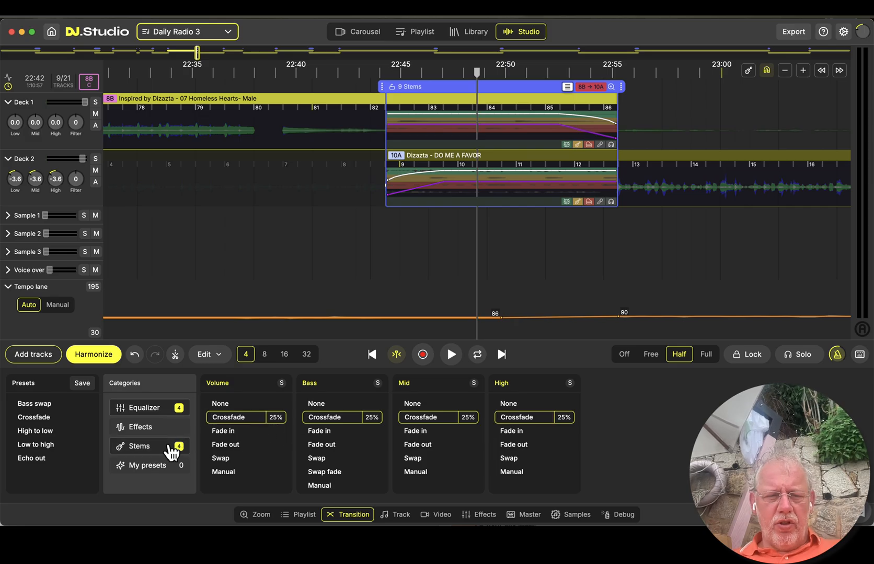
{"action": "left_click", "coordinate": [139, 446]}
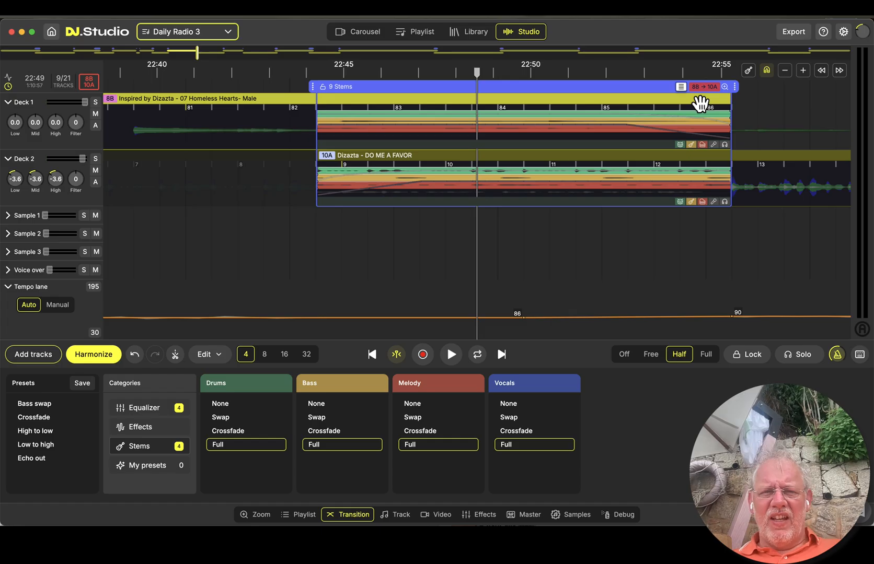
{"action": "mouse_move", "coordinate": [495, 249]}
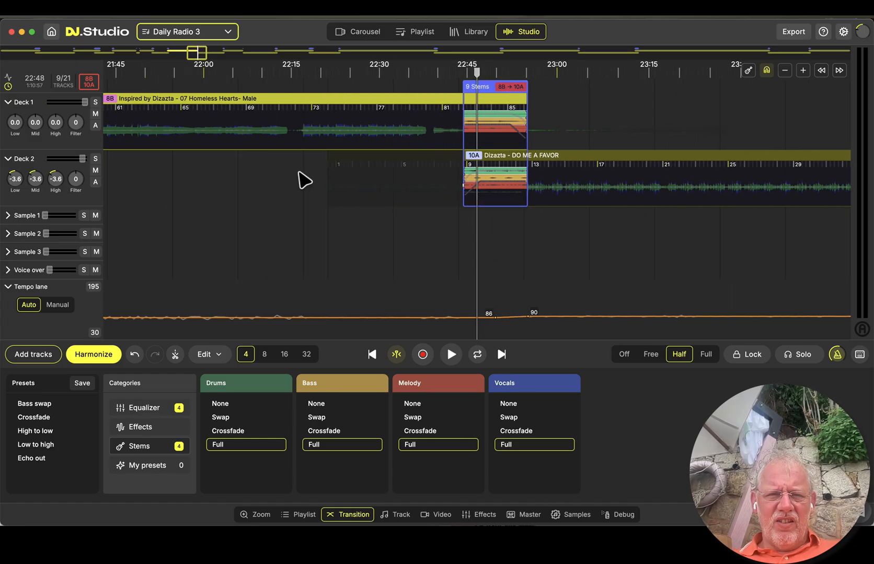
Audition the stem transition briefly and bring up the Homeless Hearts track settings
{"action": "left_click", "coordinate": [449, 355]}
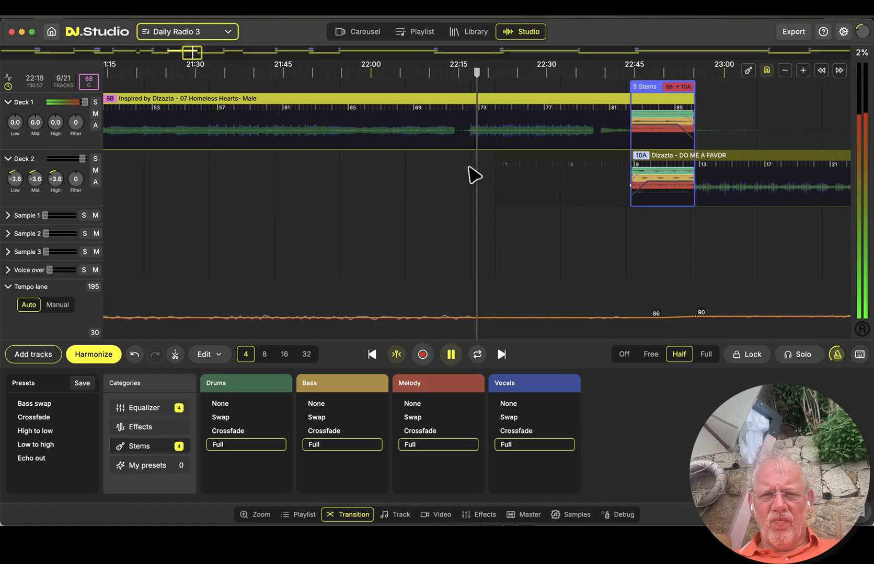
{"action": "left_click", "coordinate": [449, 353]}
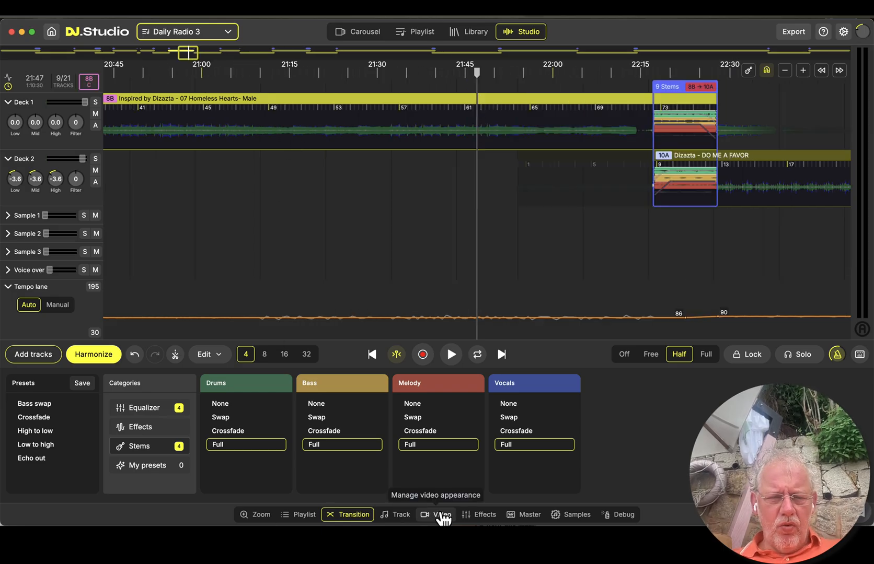
{"action": "left_click", "coordinate": [395, 514]}
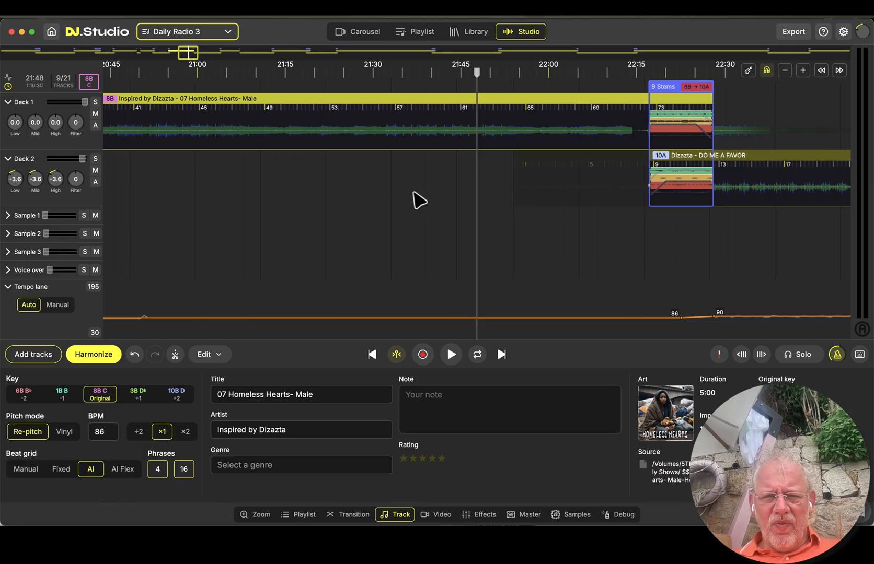
{"action": "mouse_move", "coordinate": [419, 291]}
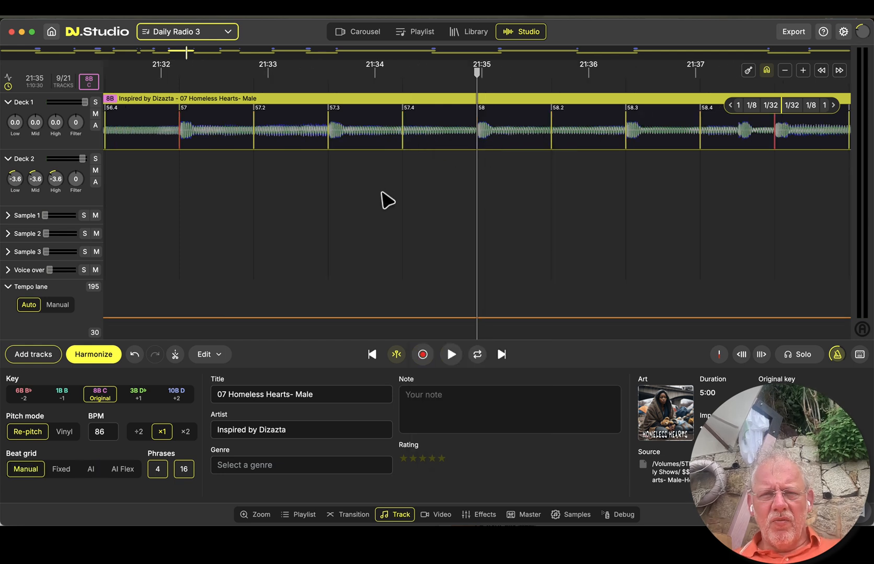
Select DO ME A FAVOR on Deck 2 and zoom in on its beats at 90 BPM
{"action": "left_click", "coordinate": [449, 355]}
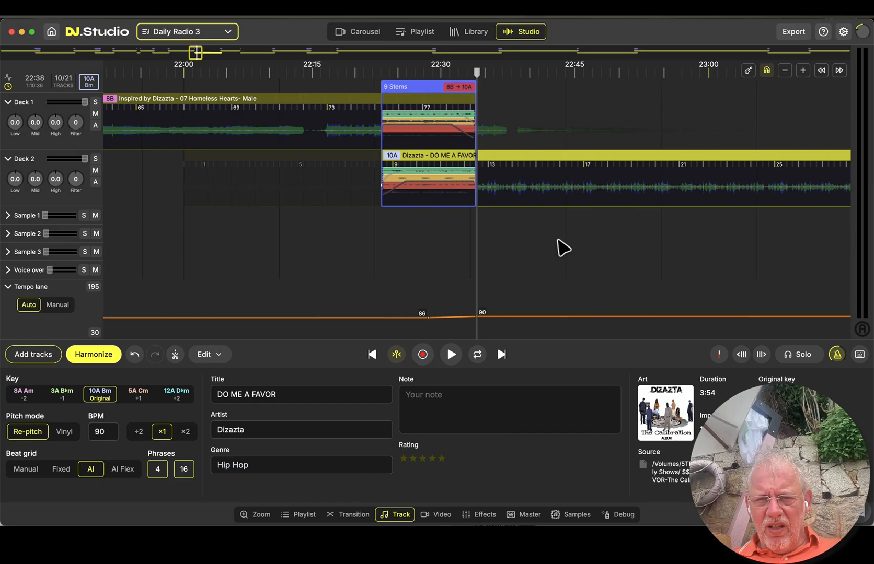
{"action": "left_click", "coordinate": [450, 355]}
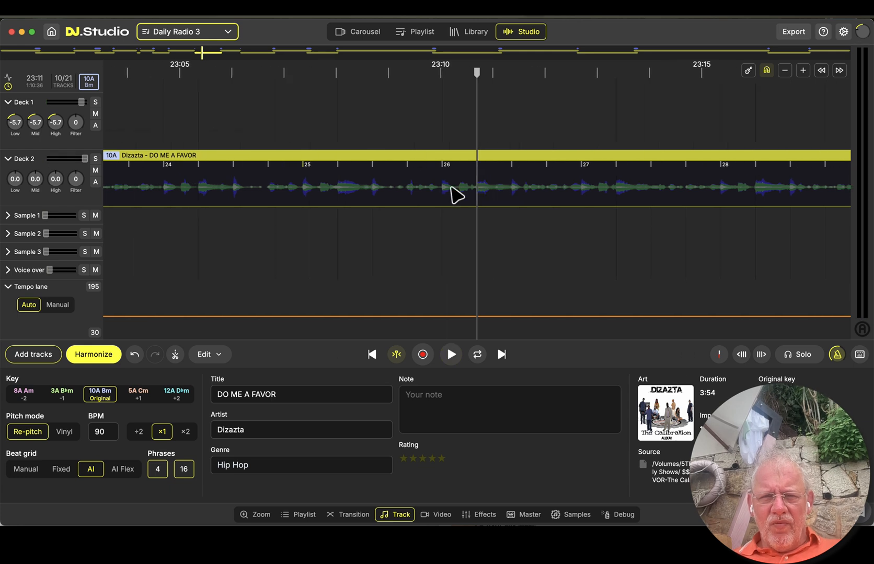
Audition DO ME A FAVOR briefly and set its beat grid to Manual at 90 BPM
{"action": "left_click", "coordinate": [450, 354]}
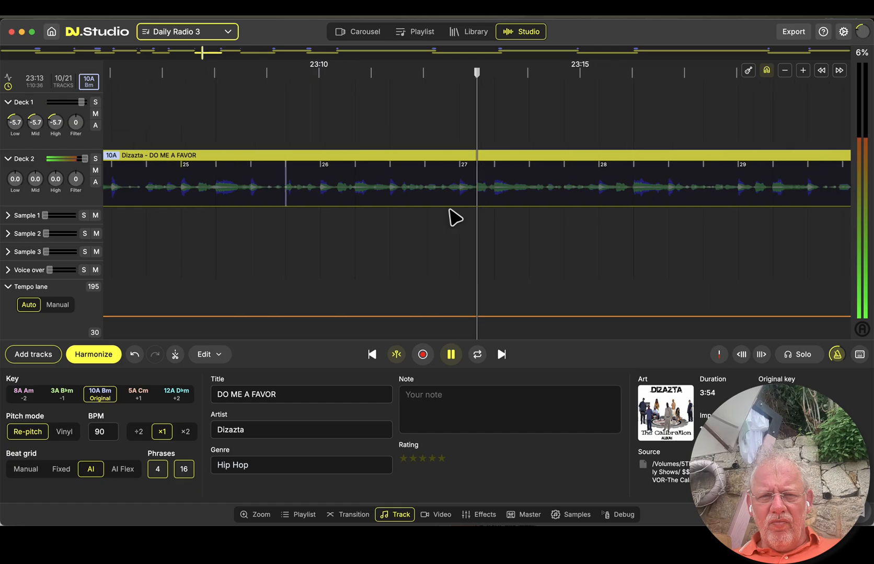
{"action": "left_click", "coordinate": [451, 354]}
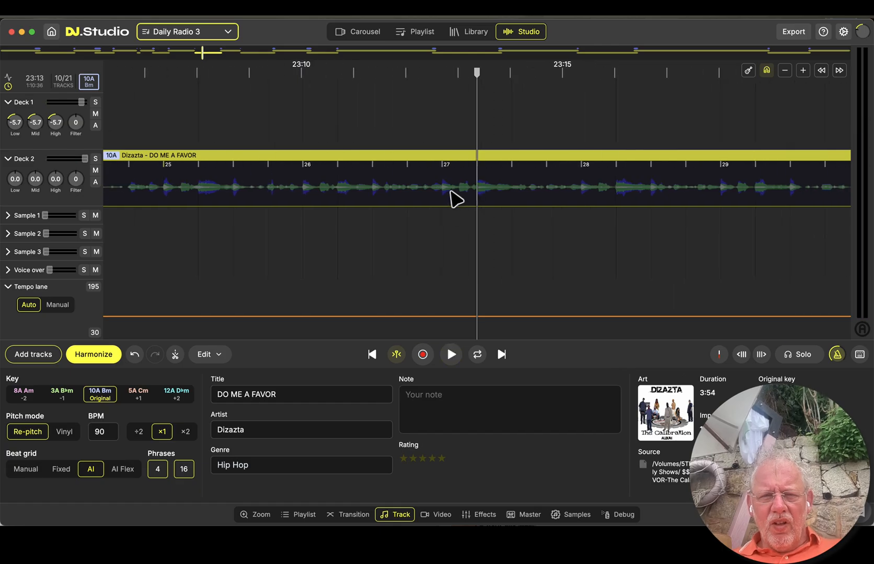
{"action": "mouse_move", "coordinate": [461, 199]}
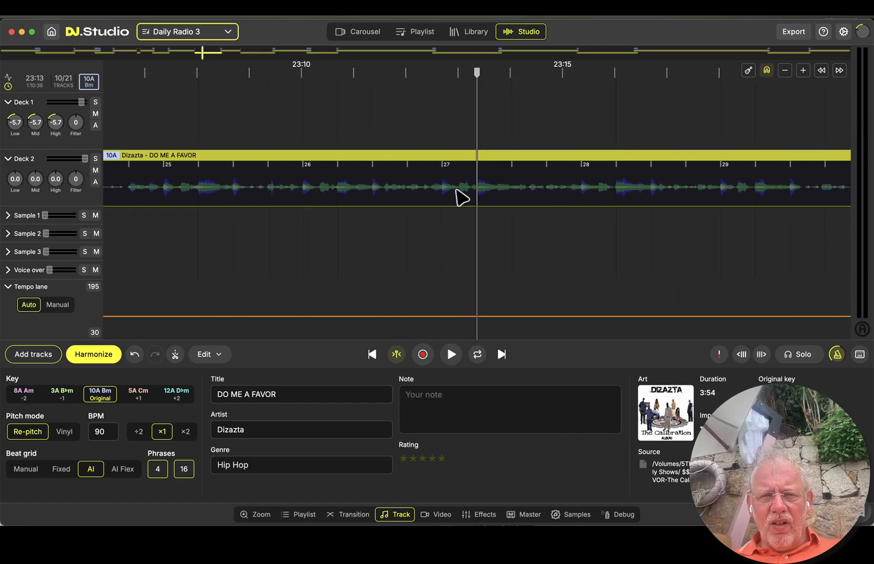
{"action": "left_click", "coordinate": [25, 469]}
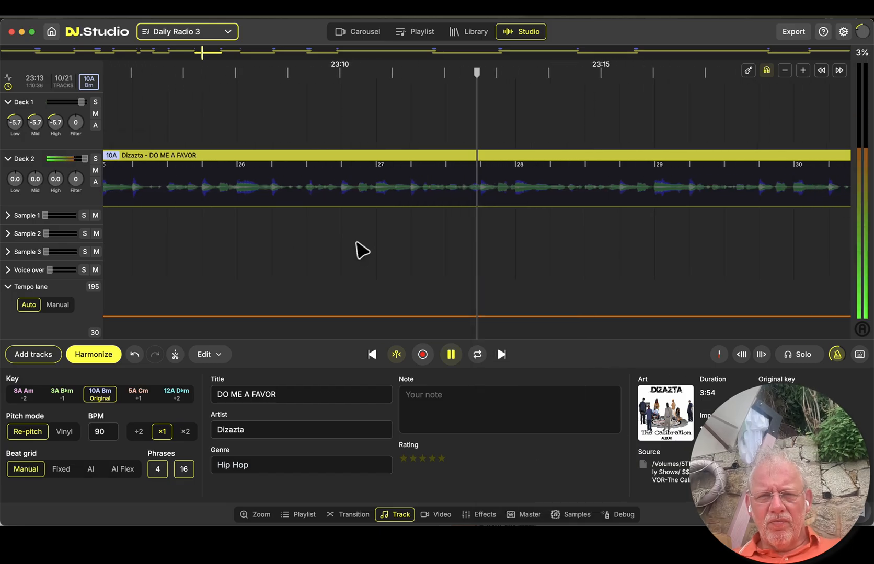
{"action": "left_click", "coordinate": [450, 354]}
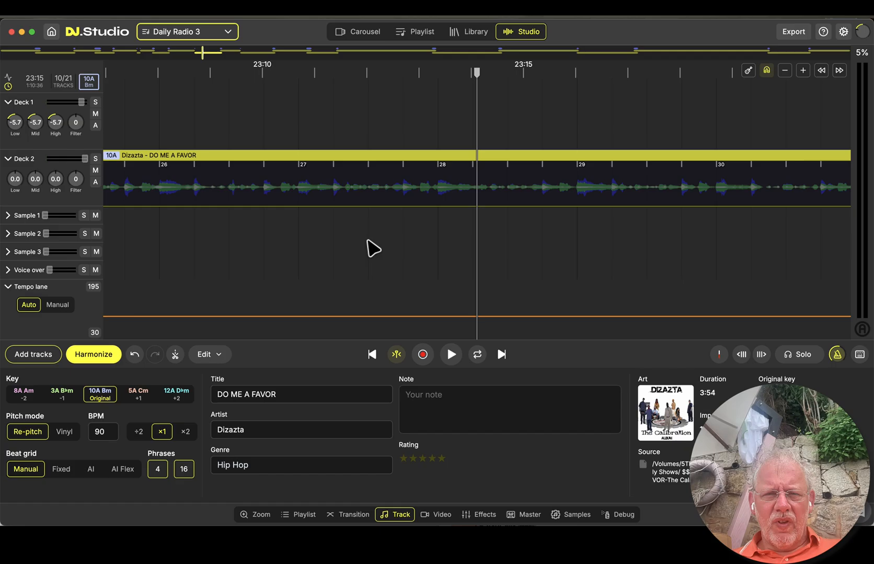
Enlarge the transition to show its stem lanes and bring up its settings
{"action": "left_click", "coordinate": [449, 355]}
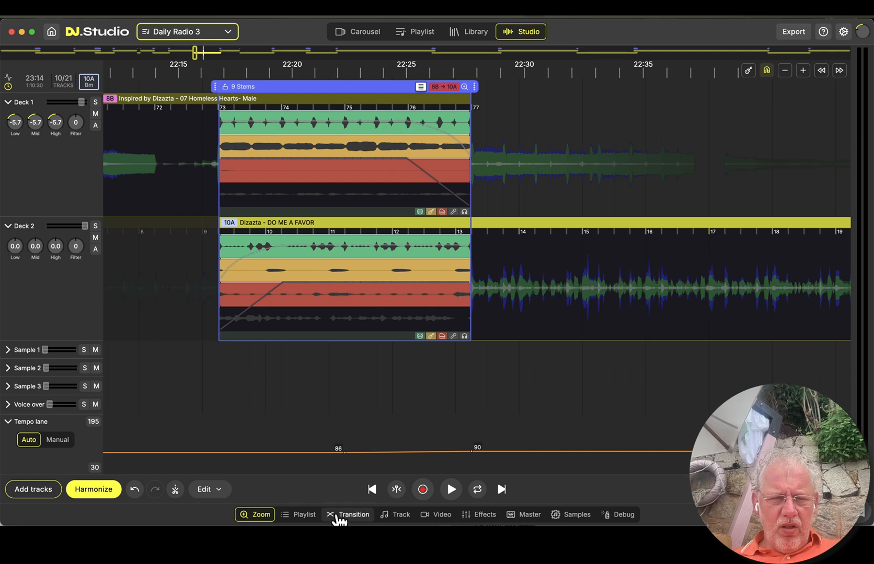
{"action": "left_click", "coordinate": [347, 515]}
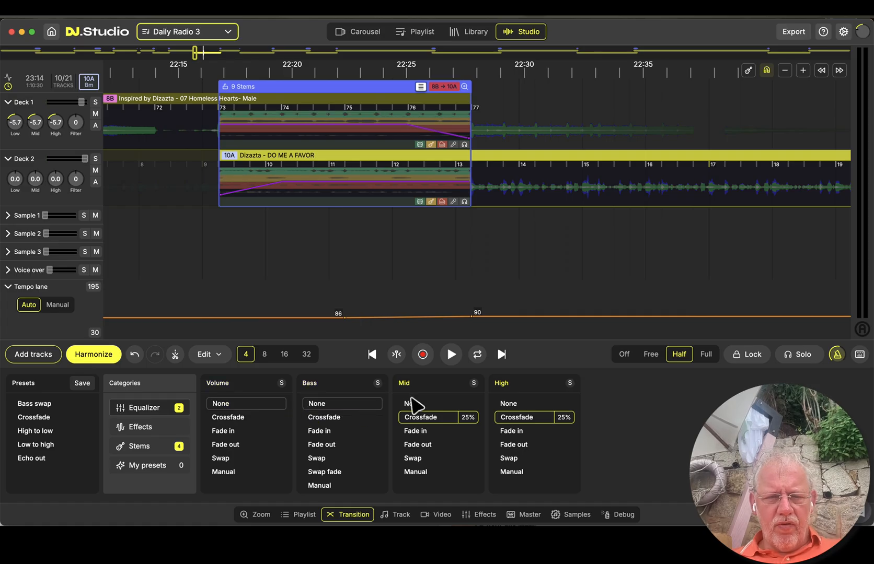
Set all stem transitions to None, clear the equalizer crossfades, and solo Deck 1
{"action": "left_click", "coordinate": [138, 447]}
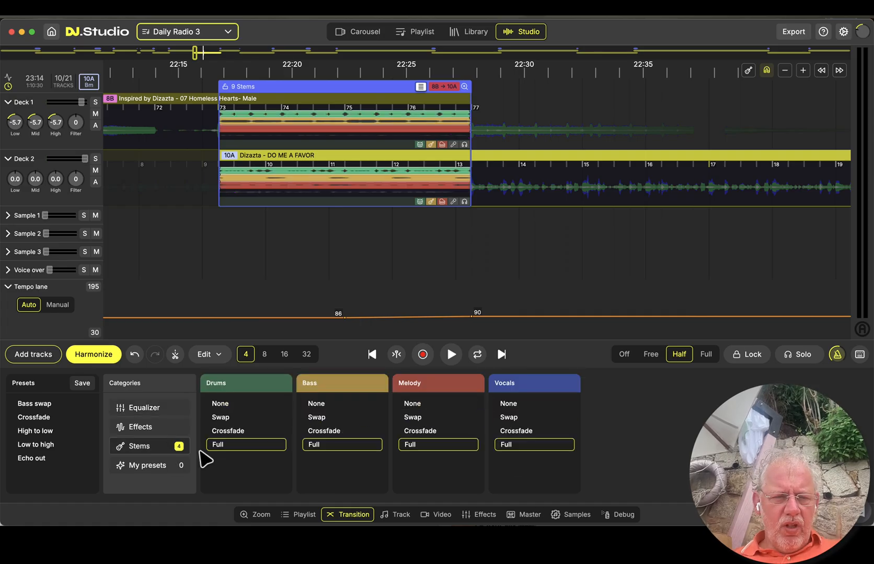
{"action": "left_click", "coordinate": [438, 403]}
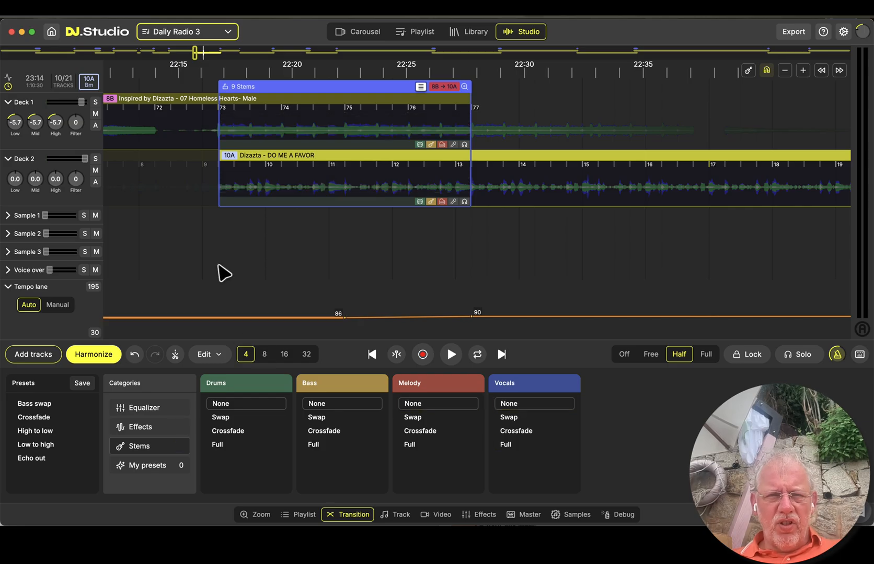
{"action": "left_click", "coordinate": [449, 355]}
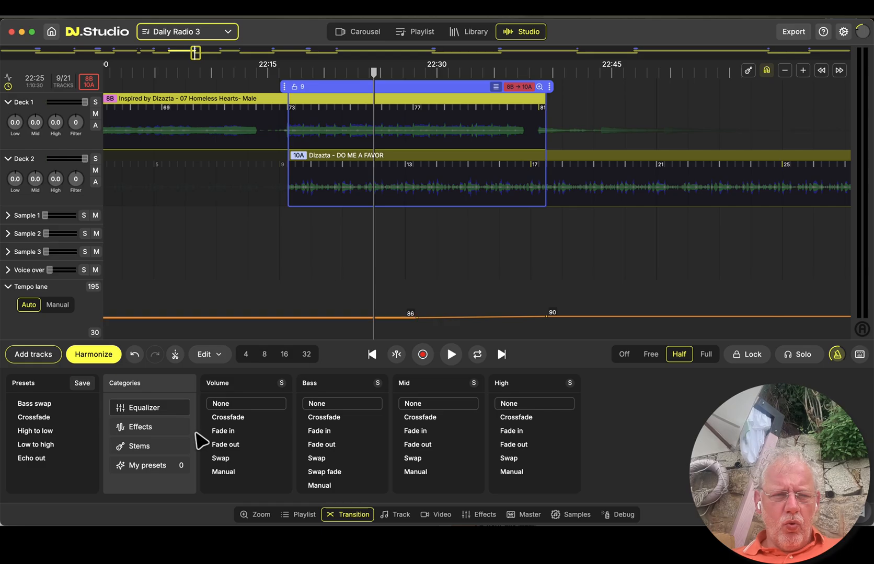
{"action": "left_click", "coordinate": [449, 354]}
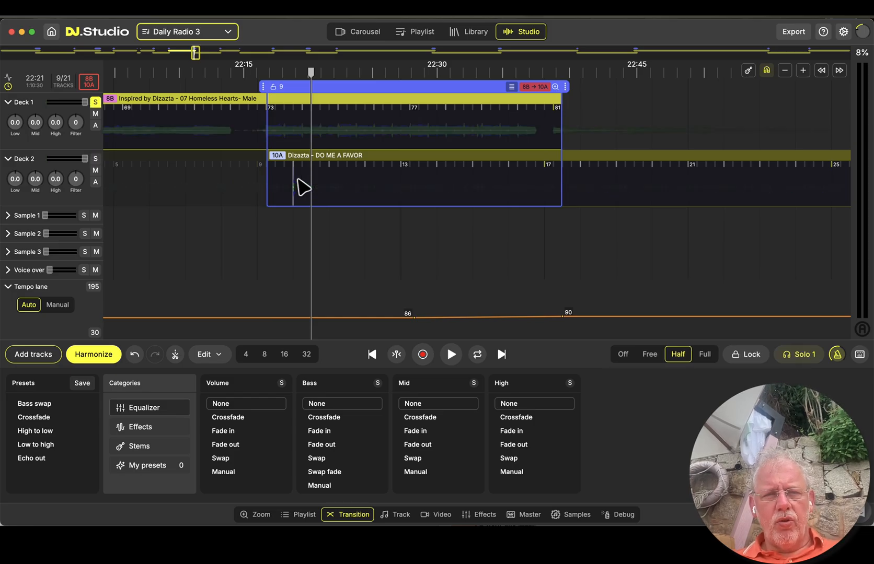
Solo Deck 2, then unsolo to hear both tracks together and enlarge the transition timeline
{"action": "left_click", "coordinate": [798, 355]}
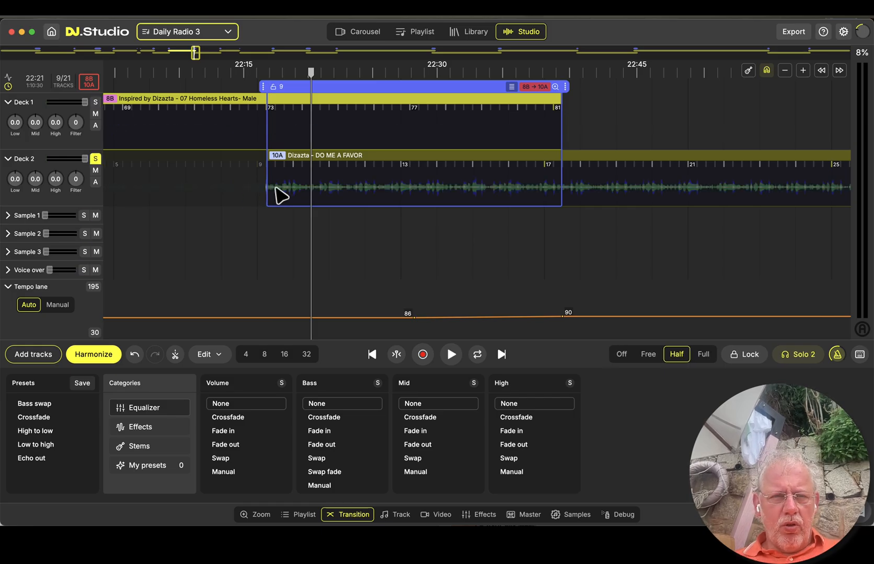
{"action": "left_click", "coordinate": [450, 354]}
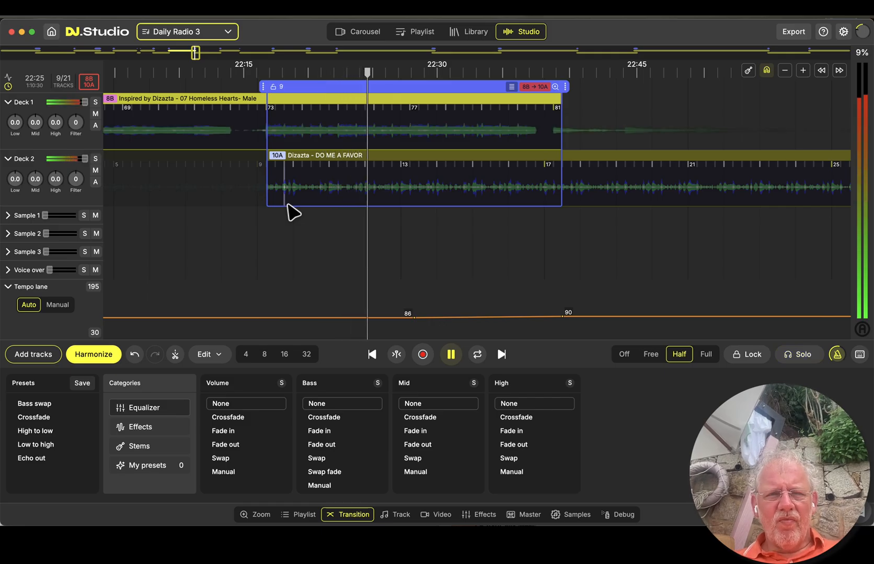
{"action": "left_click", "coordinate": [451, 355]}
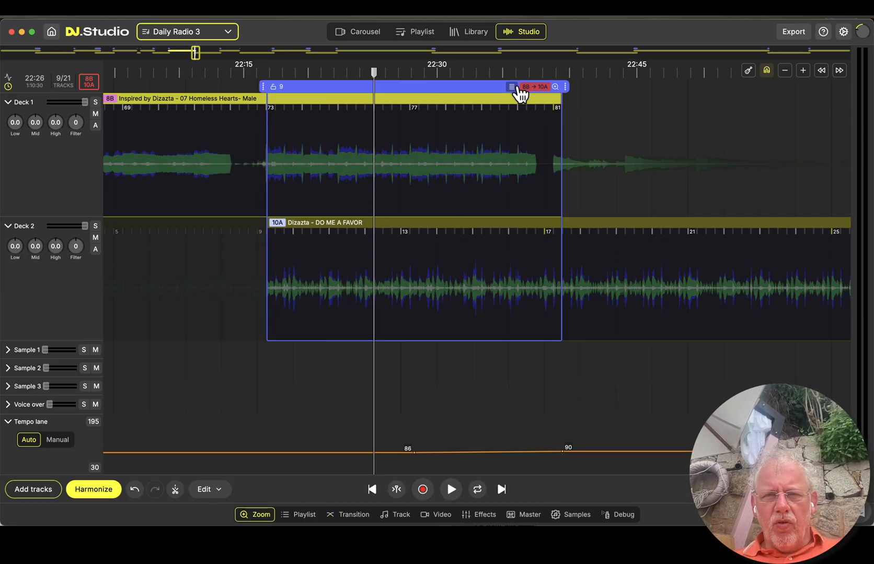
Show the transition's individual stem lanes on both decks
{"action": "left_click", "coordinate": [511, 86]}
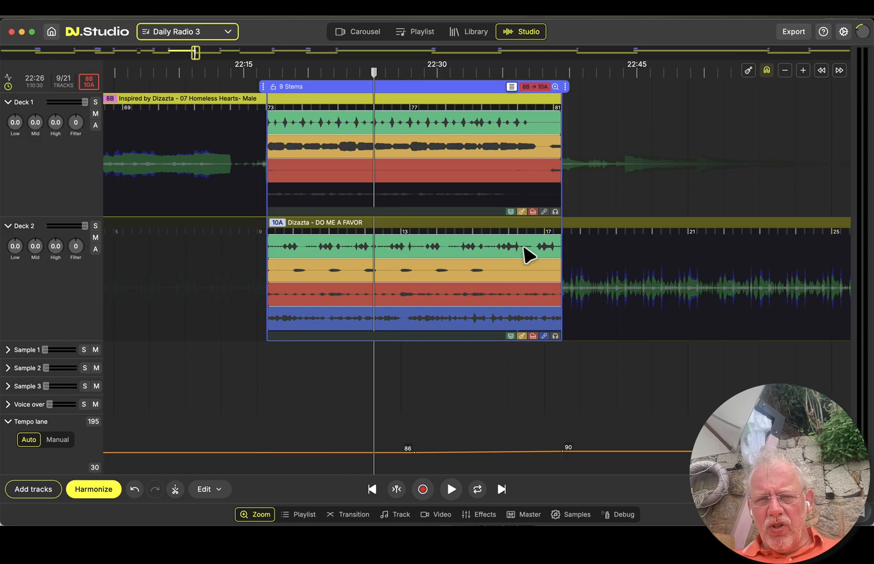
{"action": "mouse_move", "coordinate": [279, 250]}
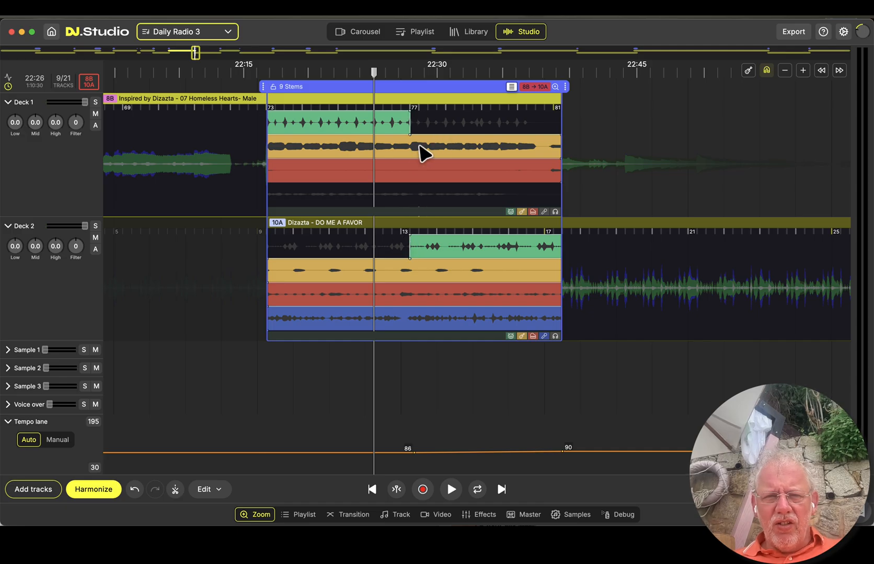
{"action": "mouse_move", "coordinate": [528, 164]}
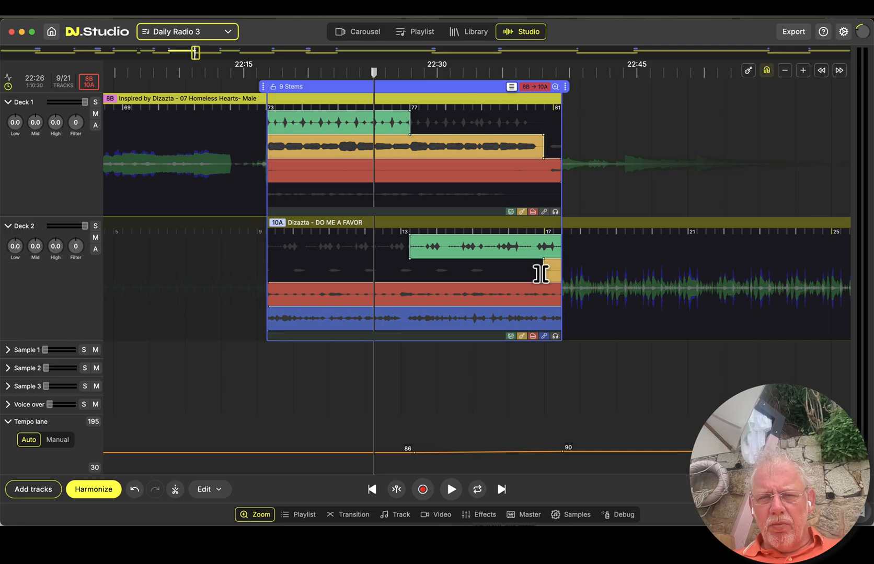
{"action": "mouse_move", "coordinate": [554, 175]}
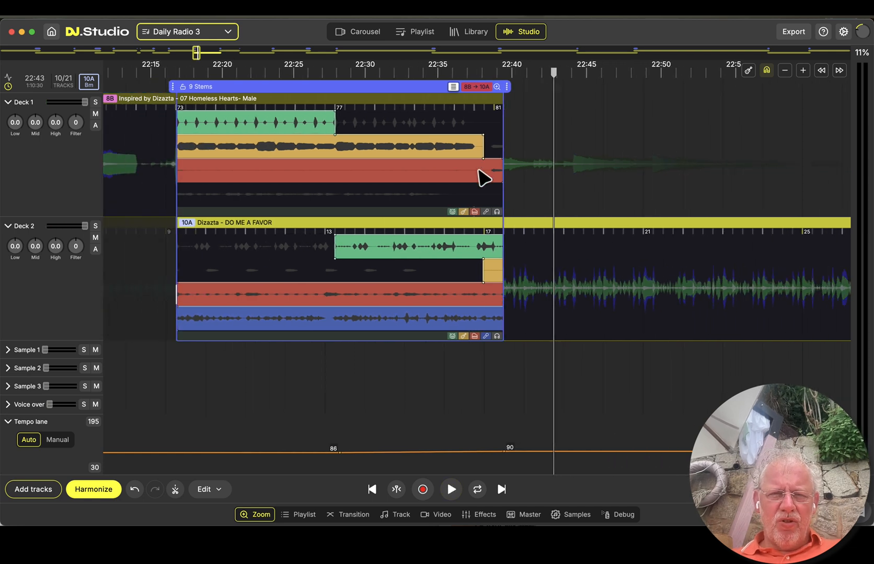
{"action": "mouse_move", "coordinate": [311, 155]}
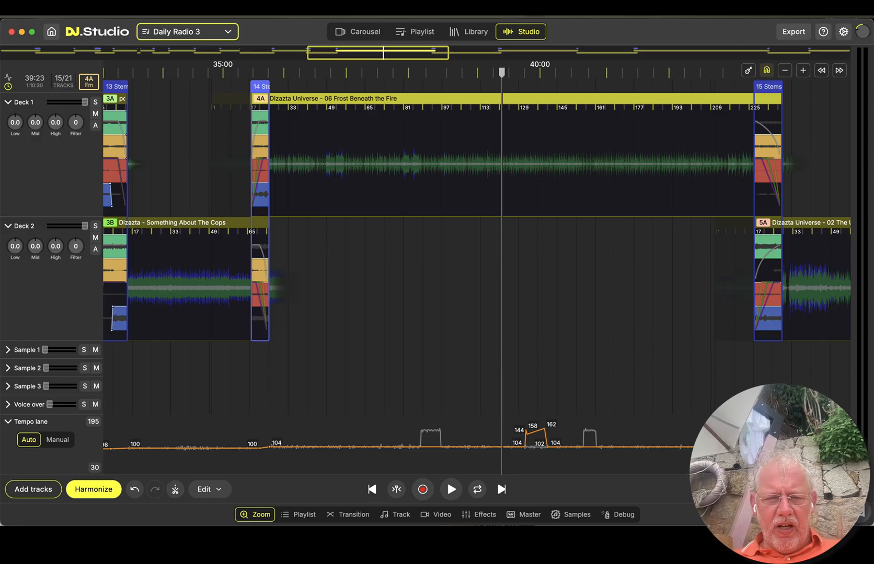
Select 06 Frost Beneath the Fire and apply an AI beat grid to it
{"action": "left_click", "coordinate": [394, 514]}
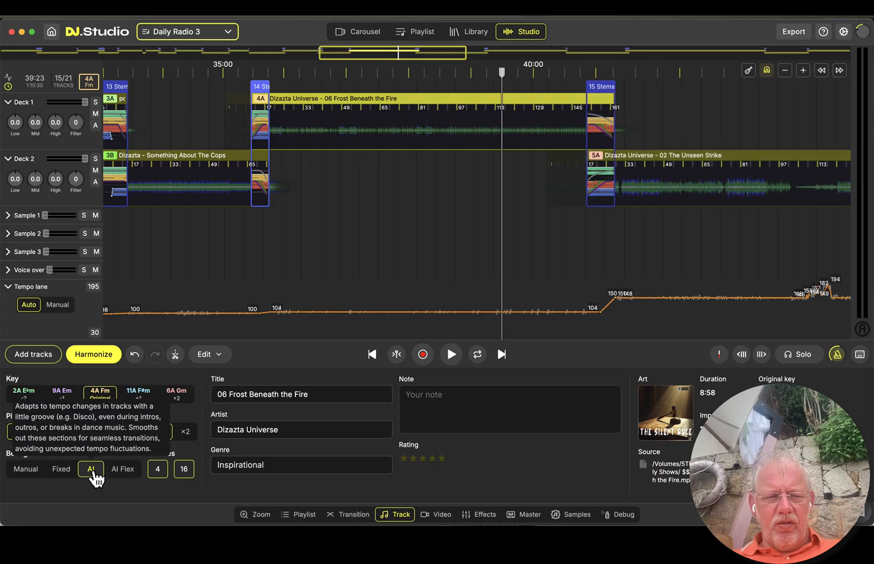
{"action": "left_click", "coordinate": [90, 469]}
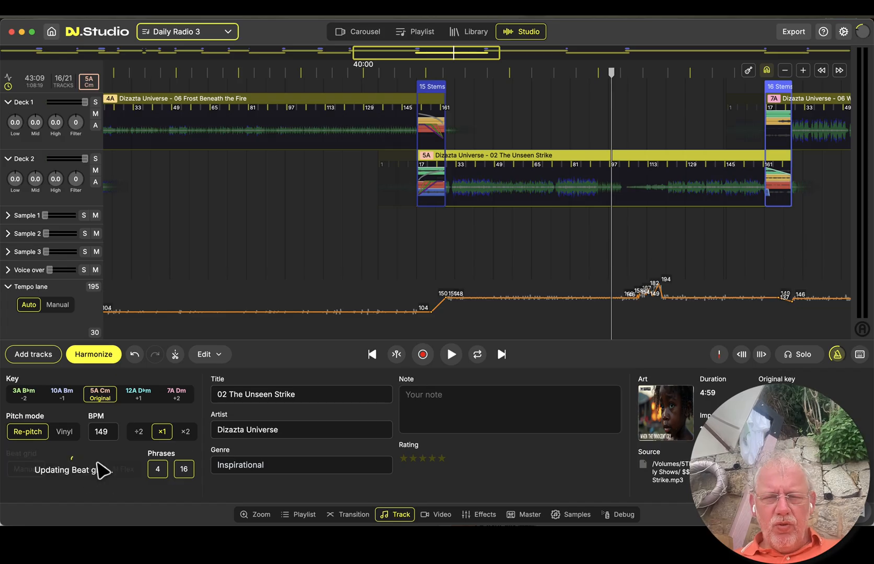
{"action": "mouse_move", "coordinate": [91, 470]}
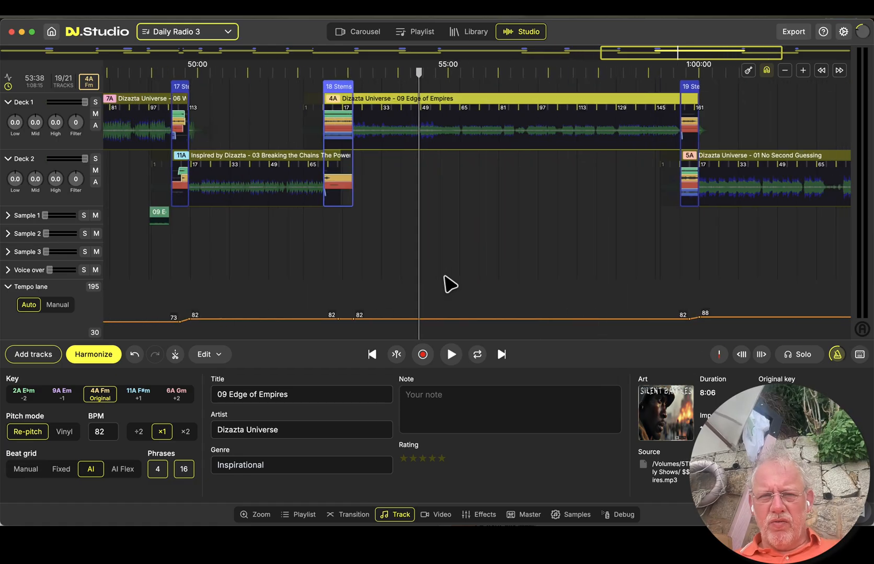
Zoom out and scroll across the mix to see all tracks and transitions
{"action": "left_click", "coordinate": [450, 354]}
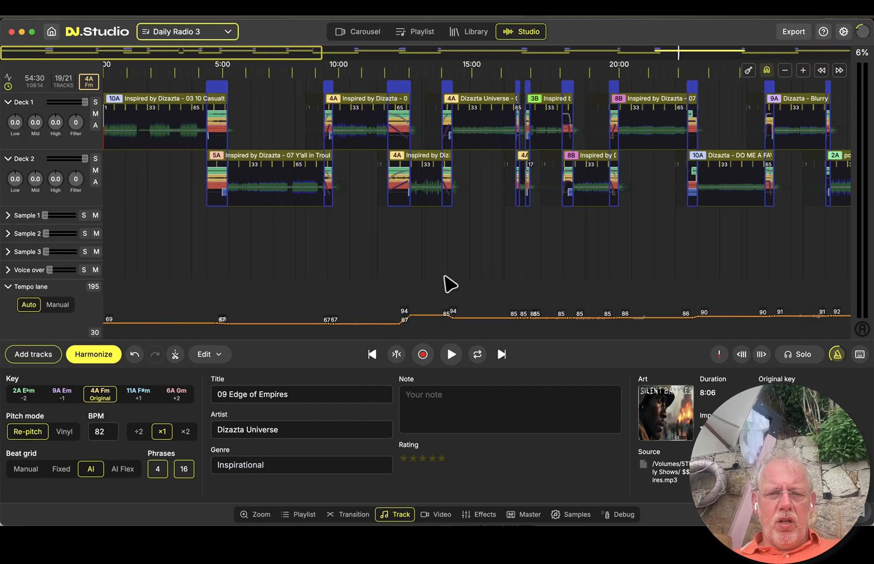
{"action": "scroll", "scroll_direction": "right", "scroll_amount": 3}
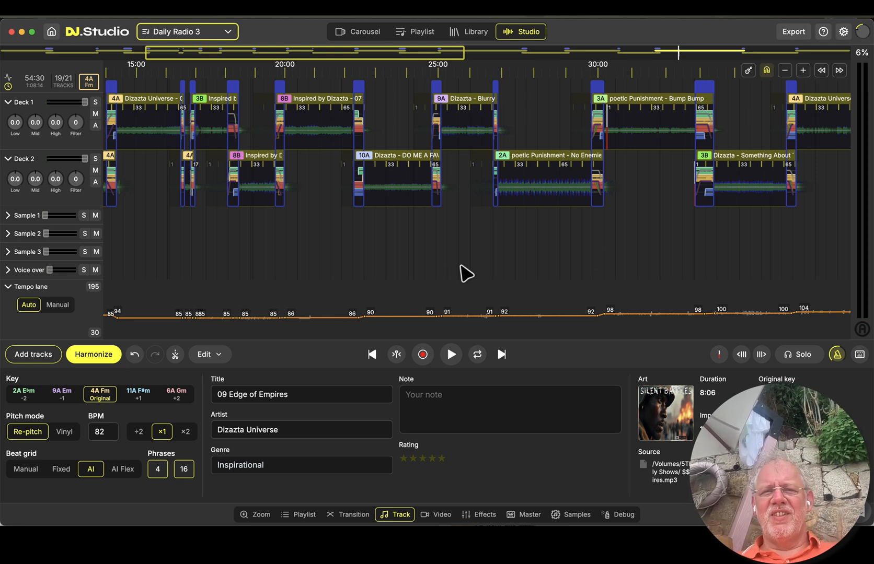
{"action": "mouse_move", "coordinate": [636, 227]}
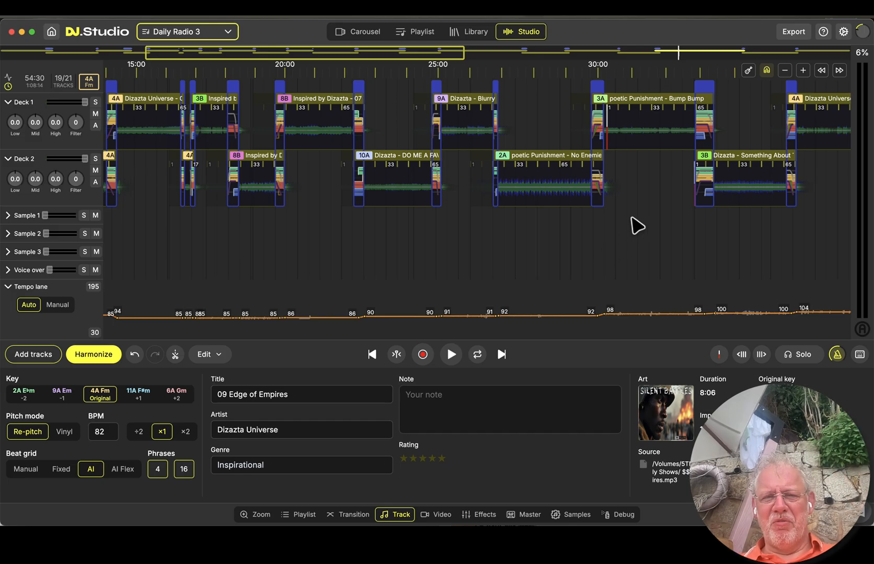